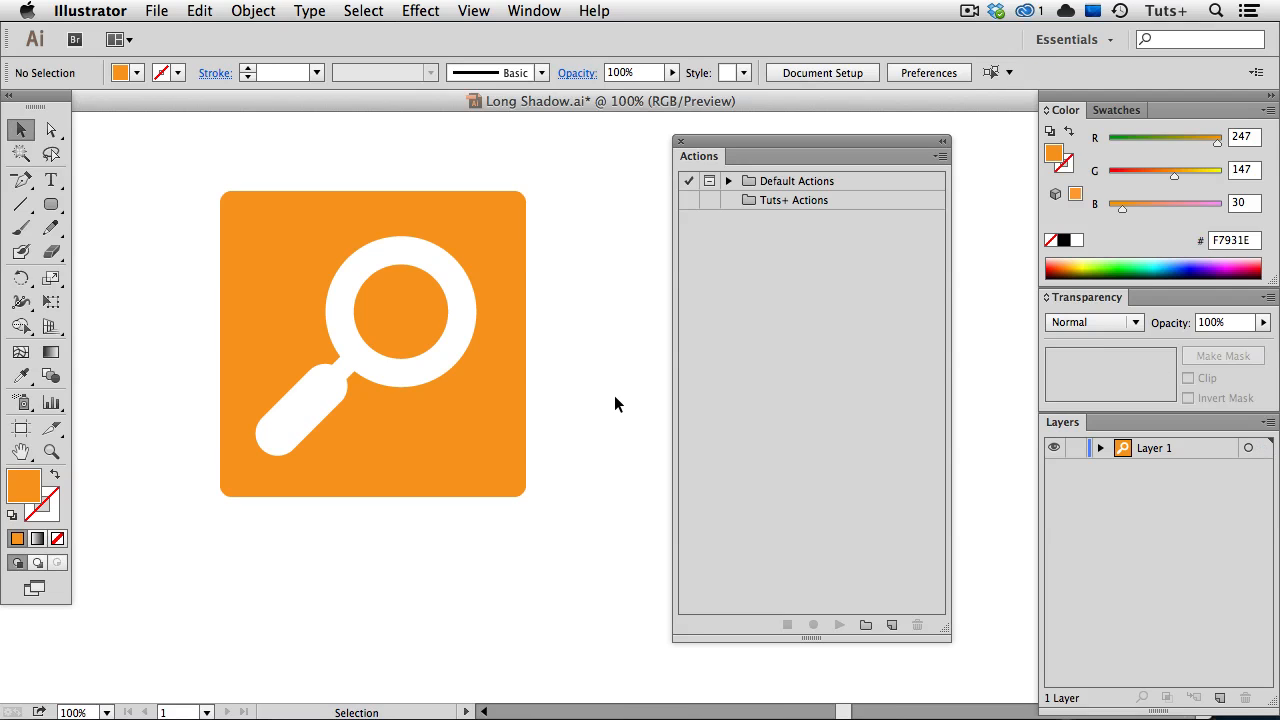
{"action": "mouse_move", "coordinate": [816, 332]}
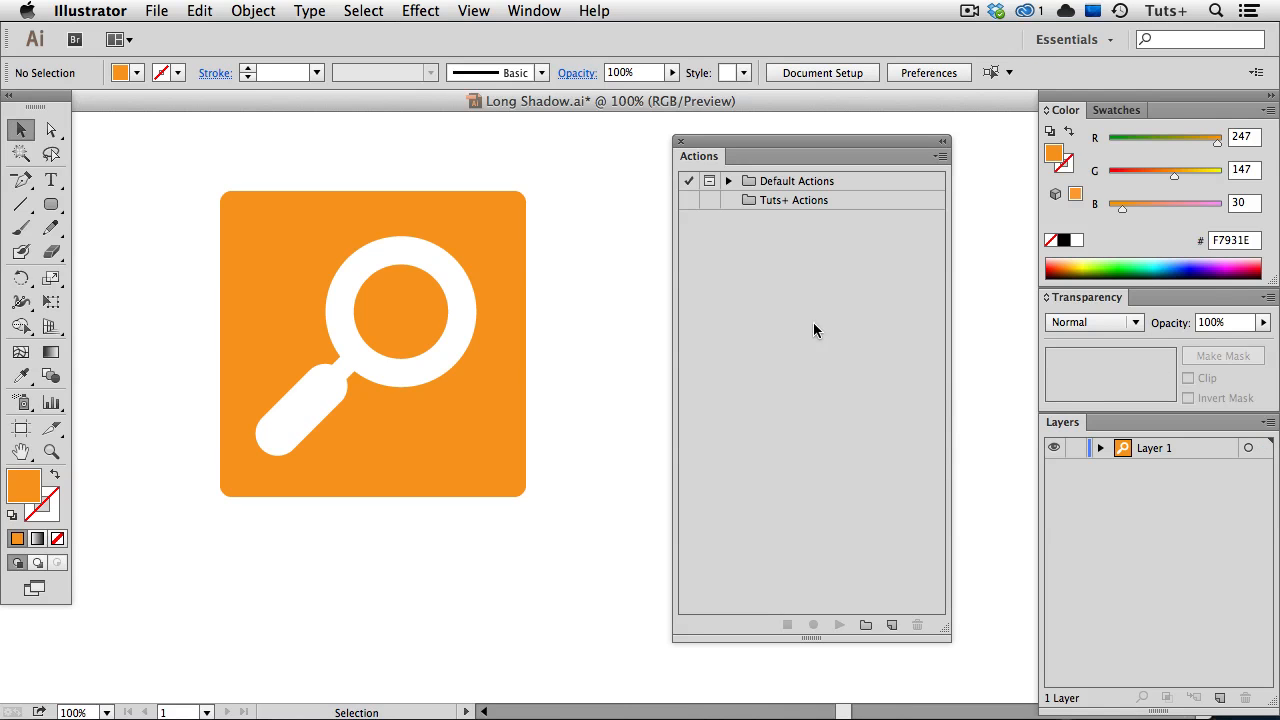
{"action": "mouse_move", "coordinate": [884, 216]}
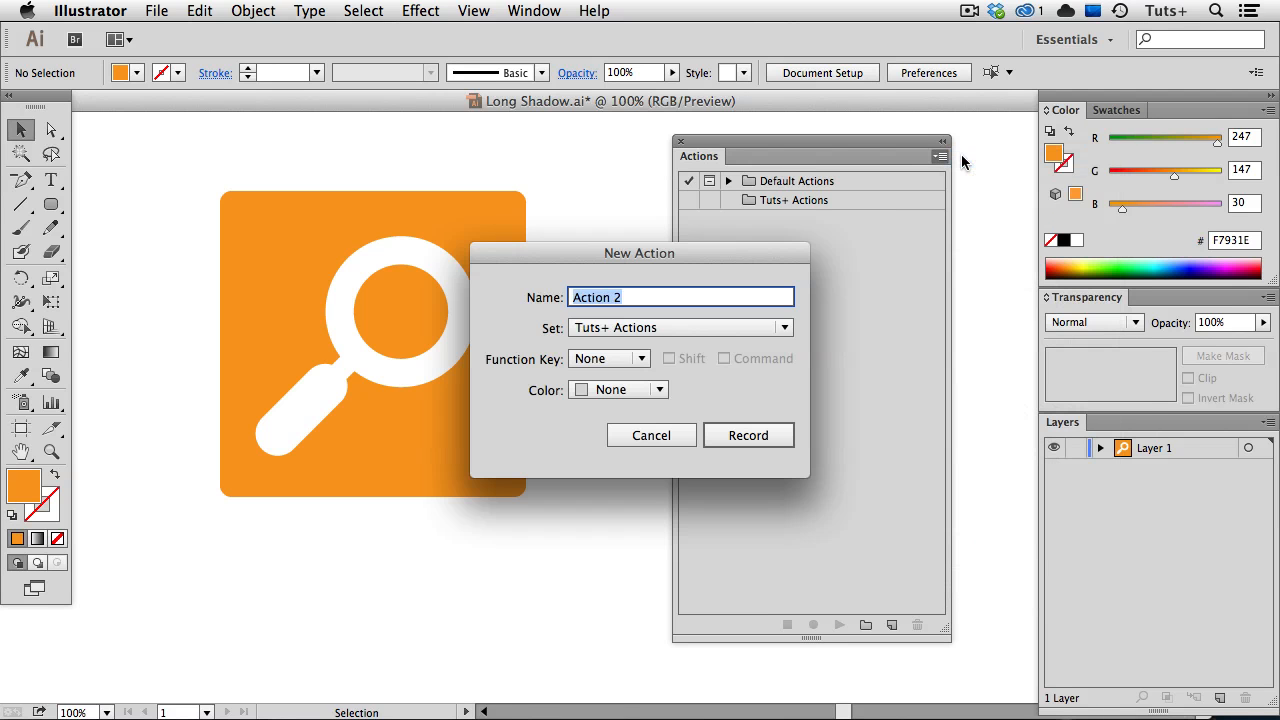
Step: Name the new action 'Long Shadow' in the Tuts+ Actions set and start recording
{"action": "type", "text": "Long Shado"}
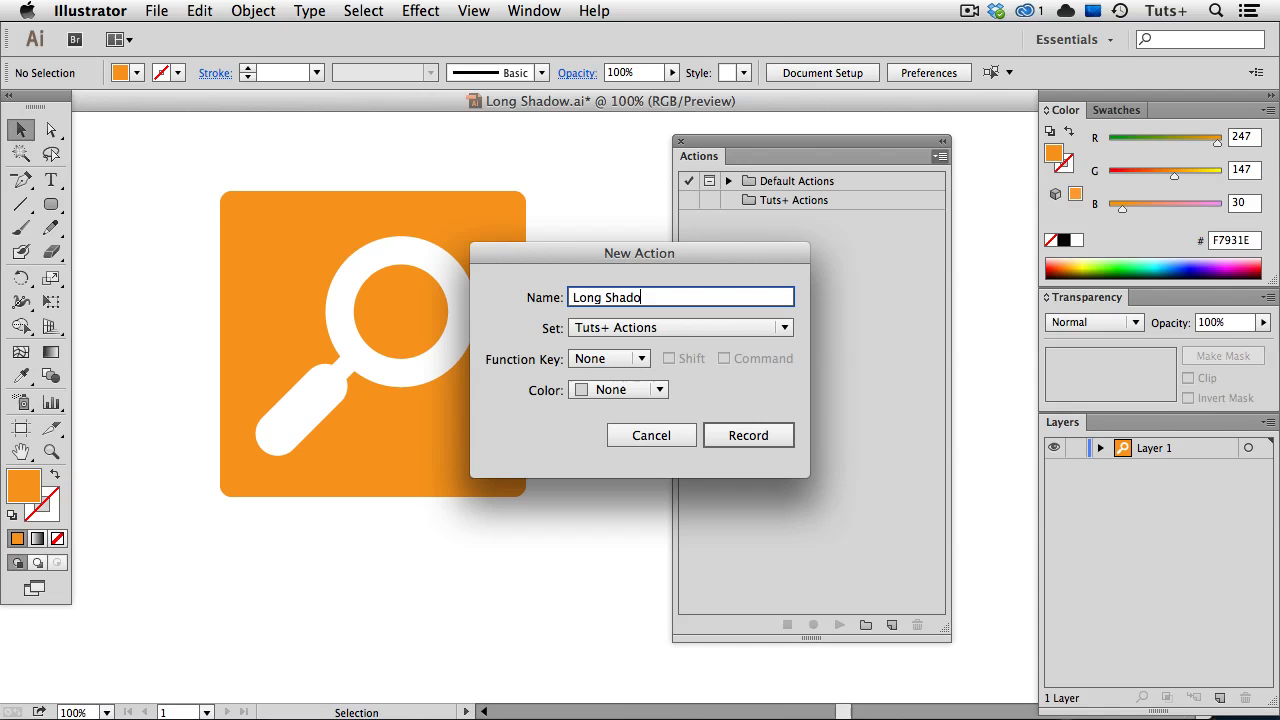
{"action": "left_click", "coordinate": [748, 436]}
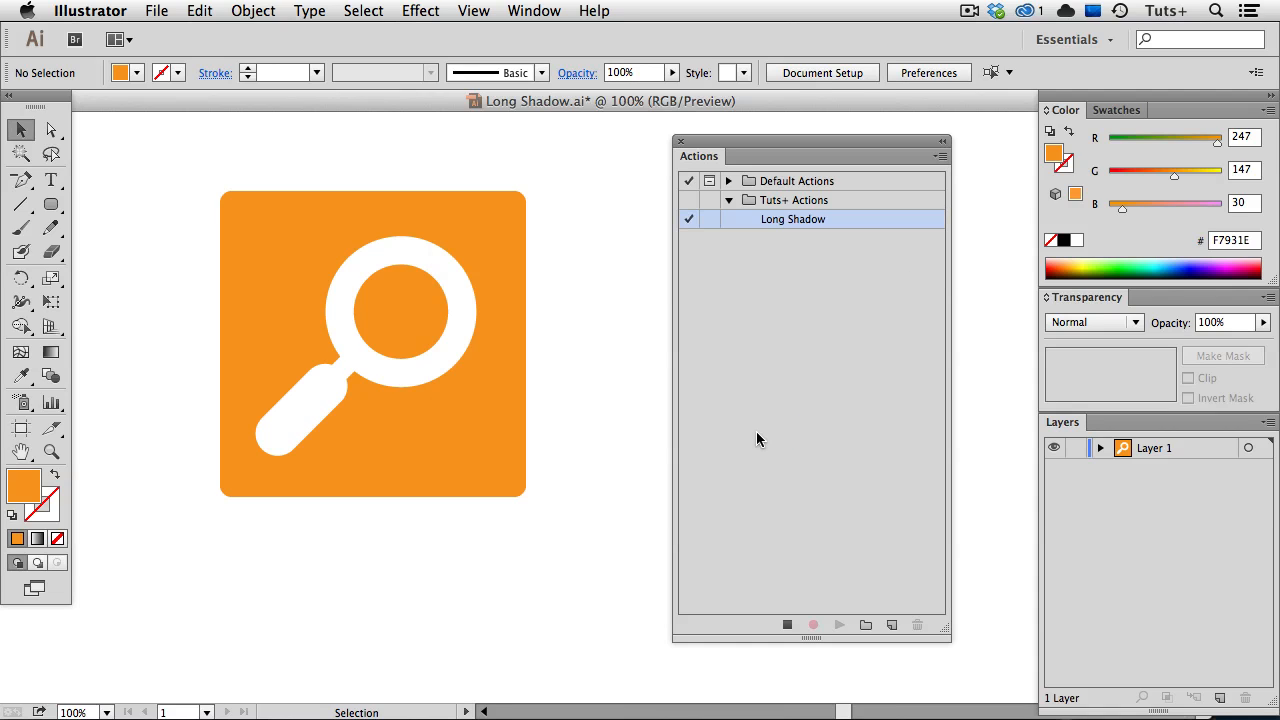
{"action": "mouse_move", "coordinate": [470, 308]}
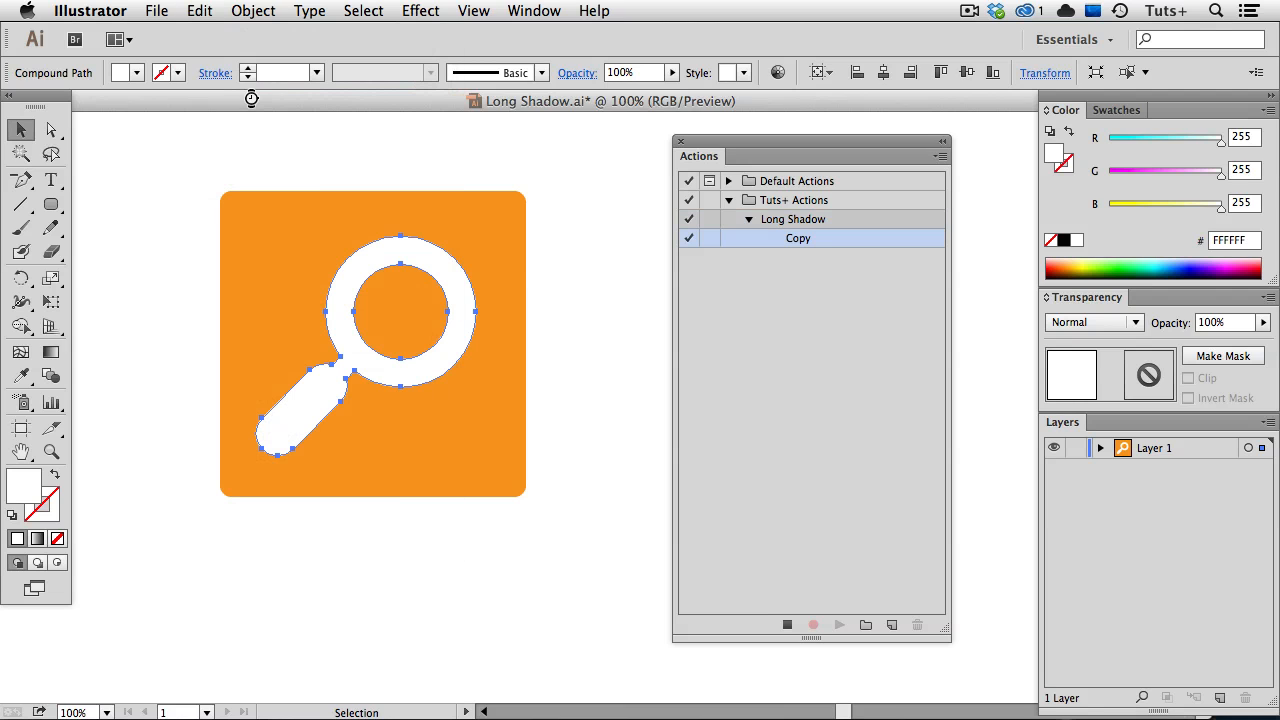
Step: Copy the white magnifying-glass shape and paste the copy directly behind the original
{"action": "left_click", "coordinate": [200, 12]}
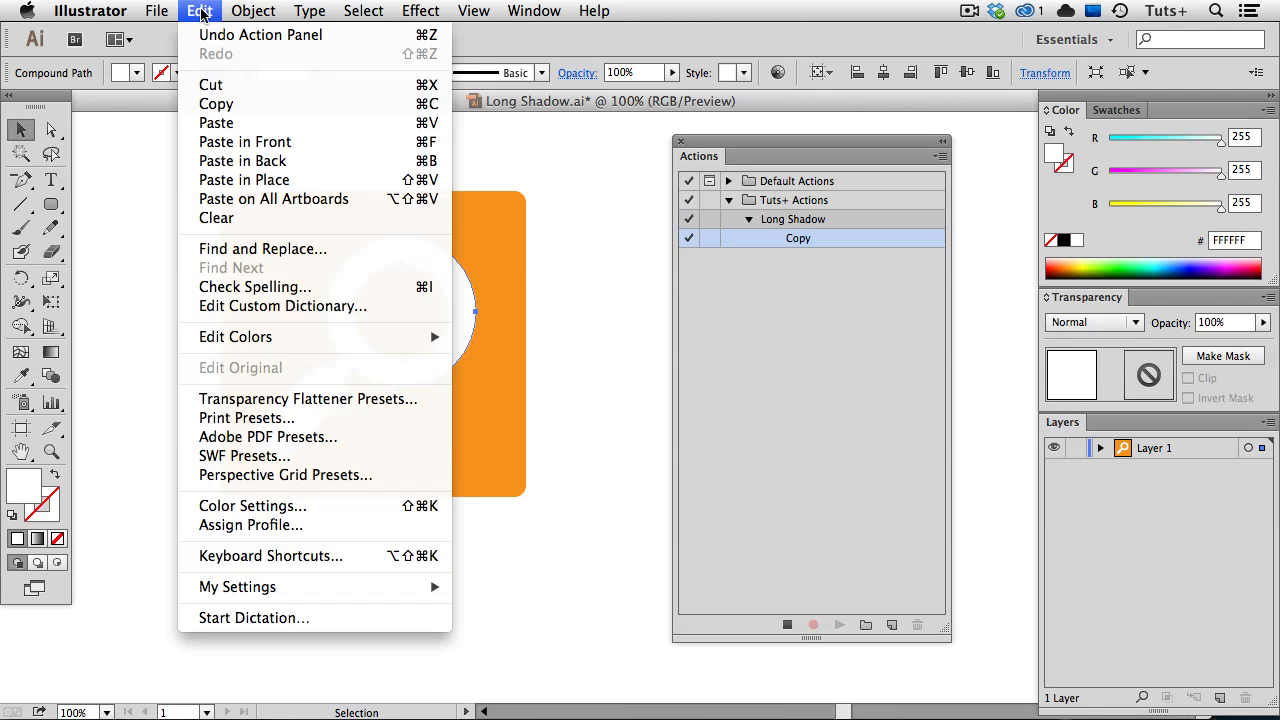
{"action": "left_click", "coordinate": [244, 160]}
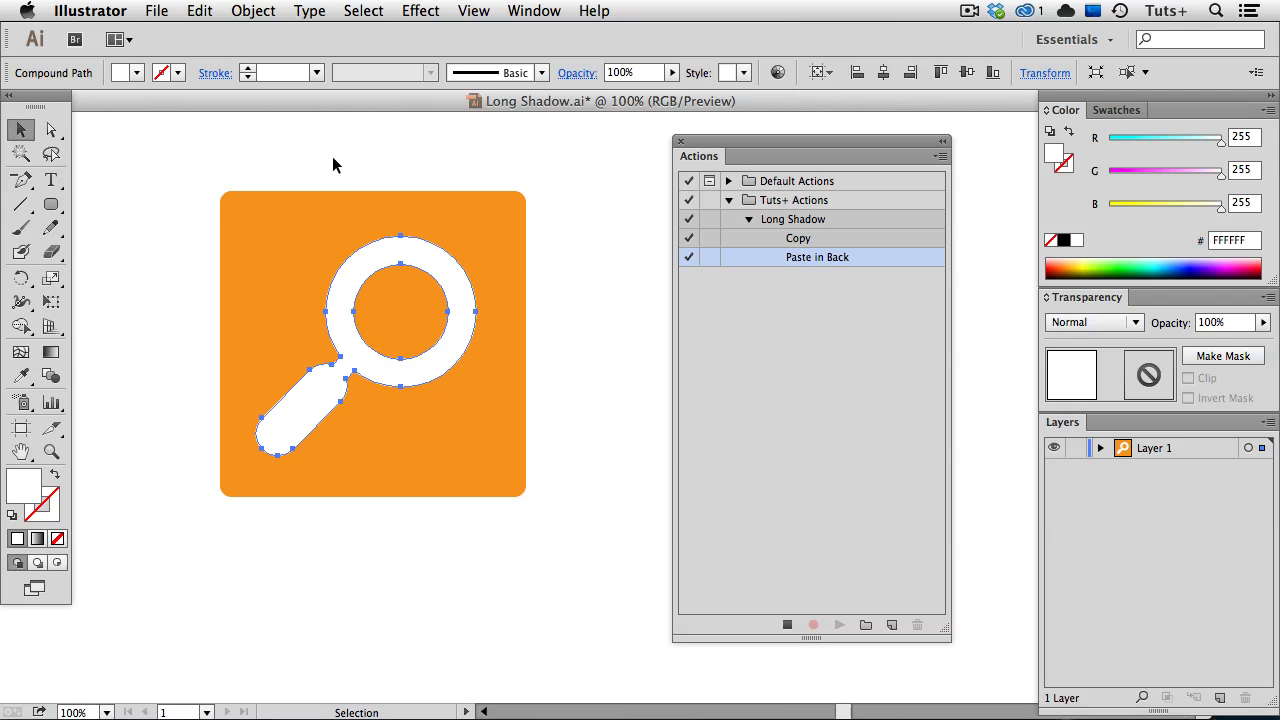
{"action": "mouse_move", "coordinate": [804, 288]}
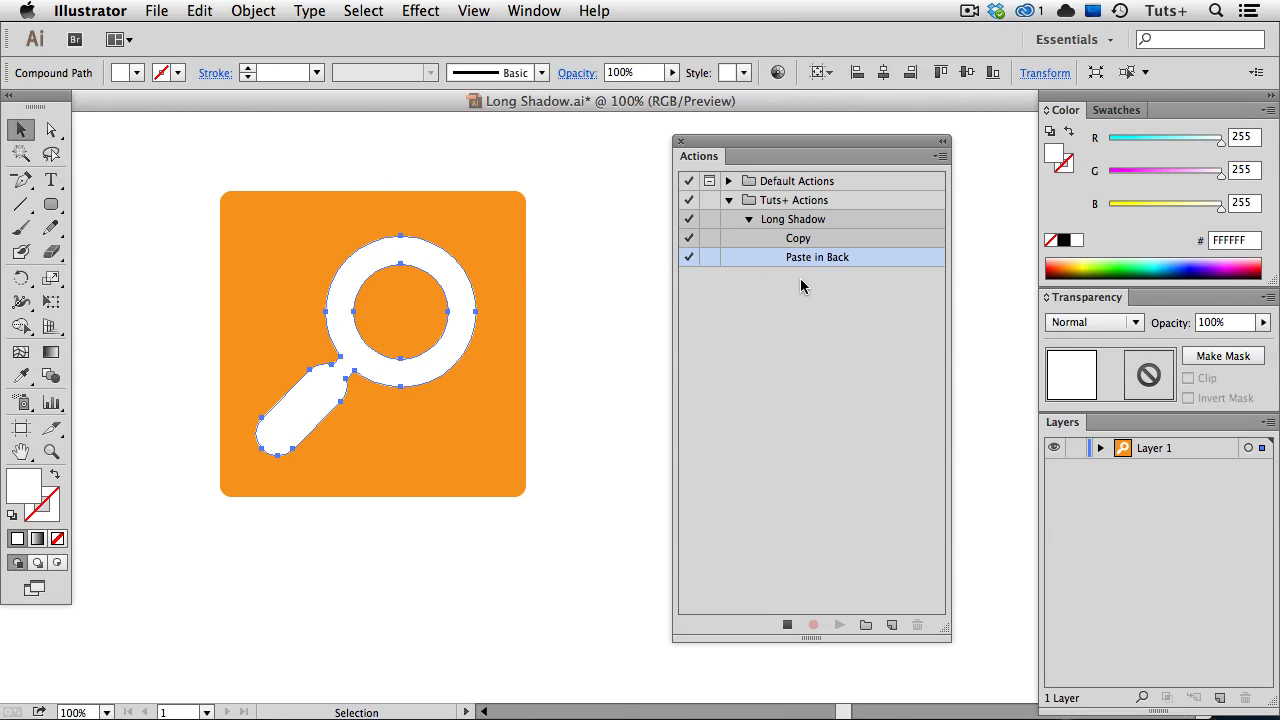
{"action": "mouse_move", "coordinate": [476, 332]}
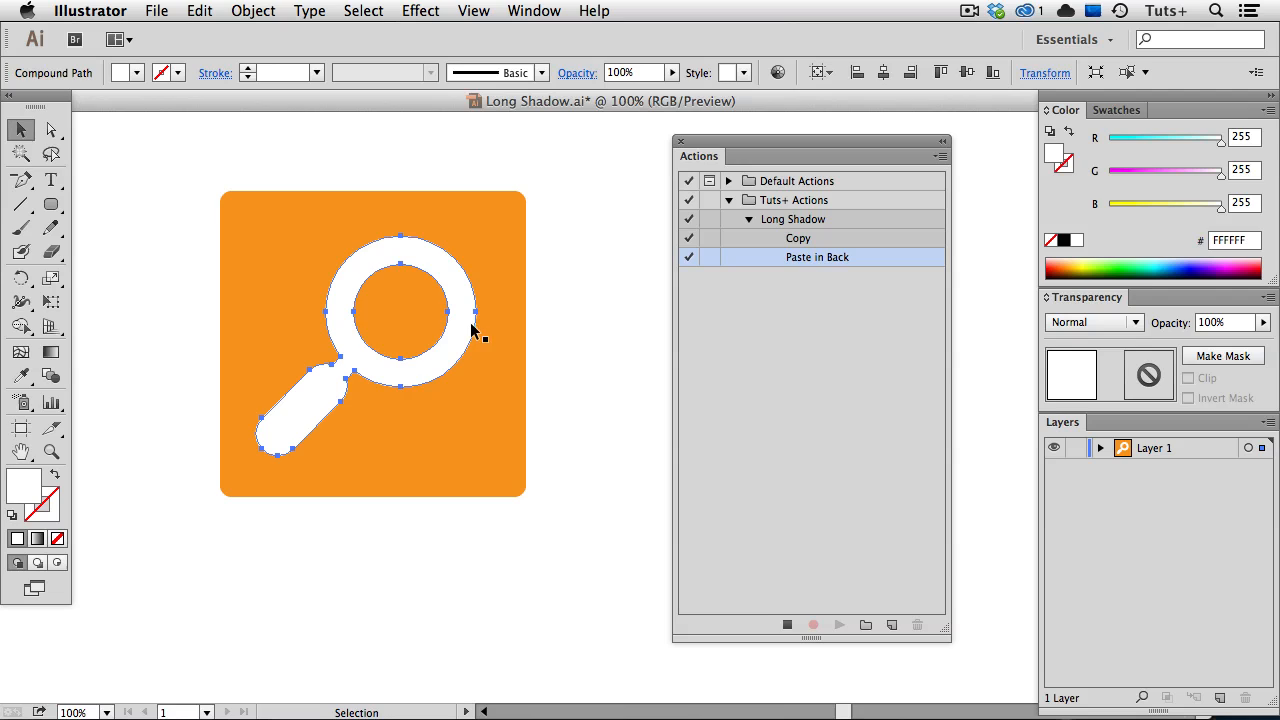
{"action": "mouse_move", "coordinate": [380, 398]}
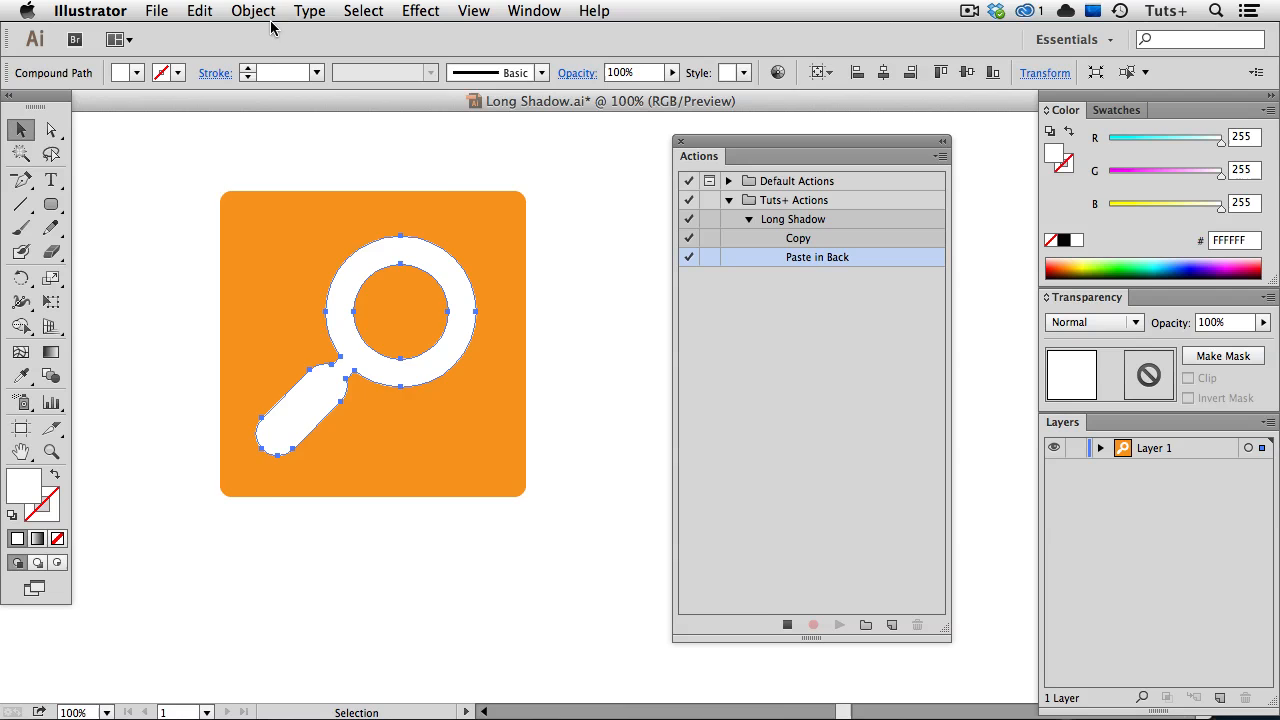
{"action": "left_click", "coordinate": [252, 12]}
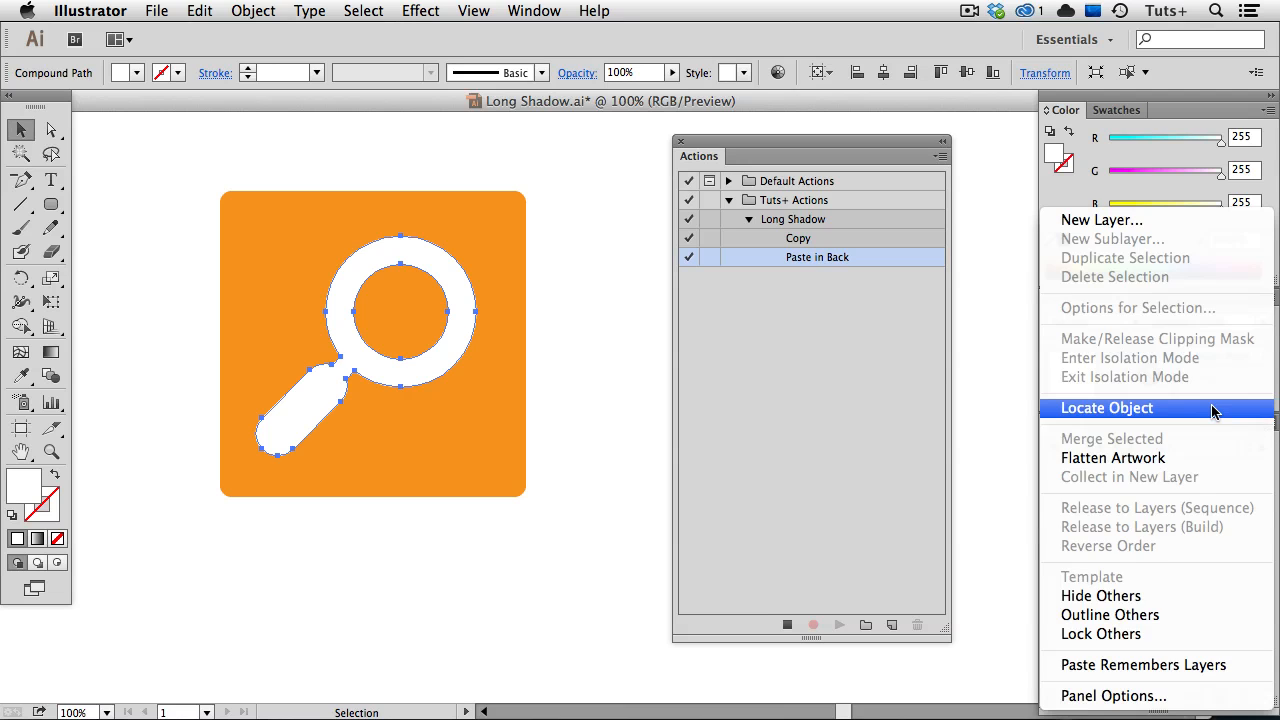
Step: Locate and isolate the back copy, select all, fill it black and copy it for pasting behind
{"action": "left_click", "coordinate": [1106, 408]}
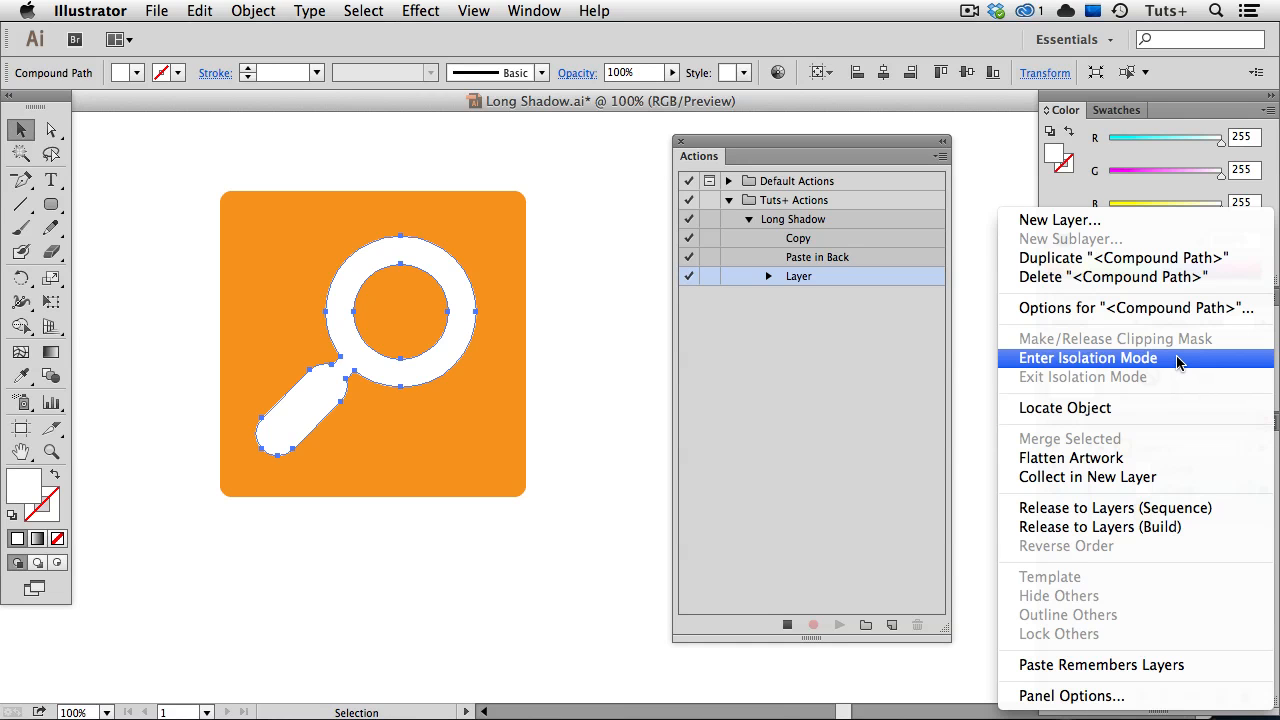
{"action": "left_click", "coordinate": [1088, 358]}
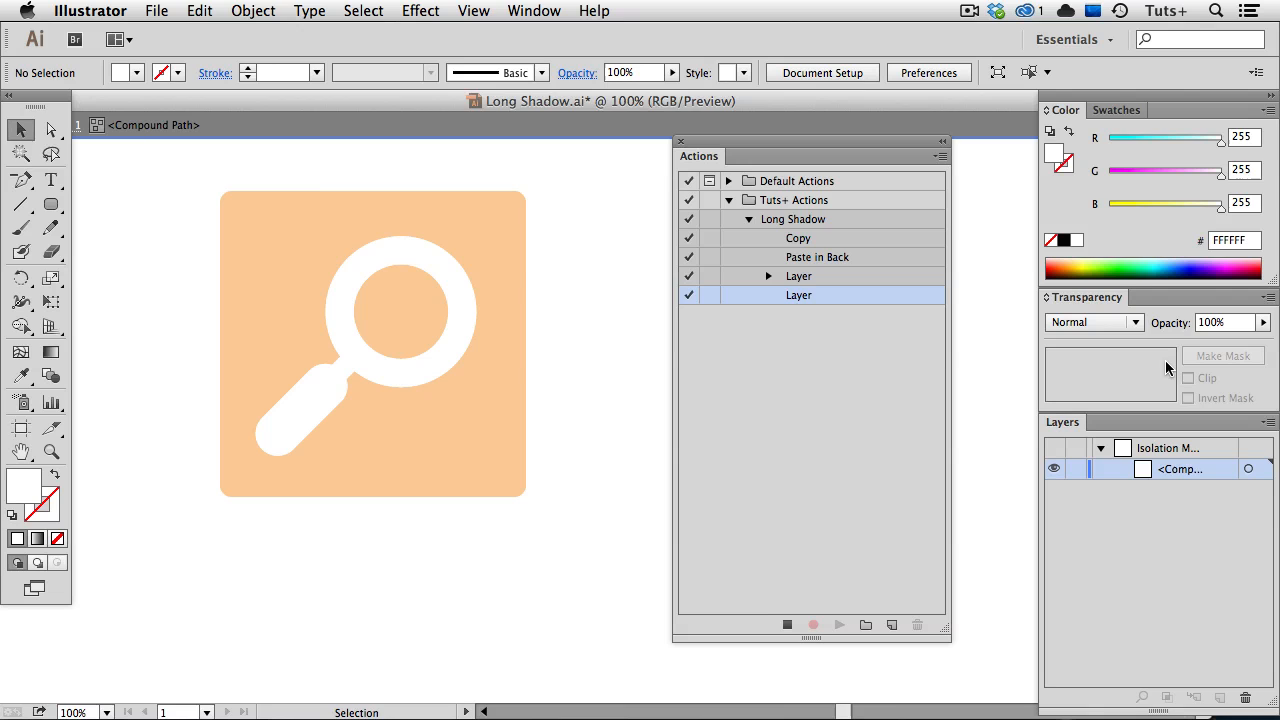
{"action": "left_click", "coordinate": [364, 12]}
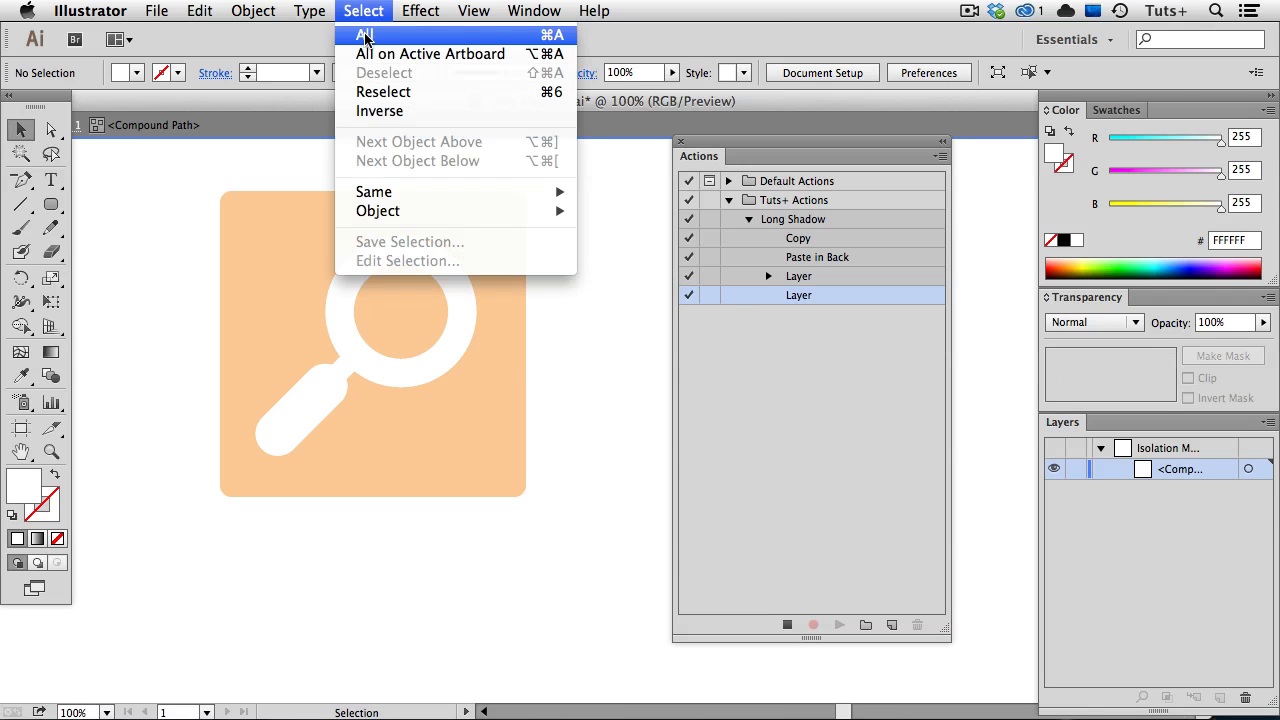
{"action": "left_click", "coordinate": [364, 34]}
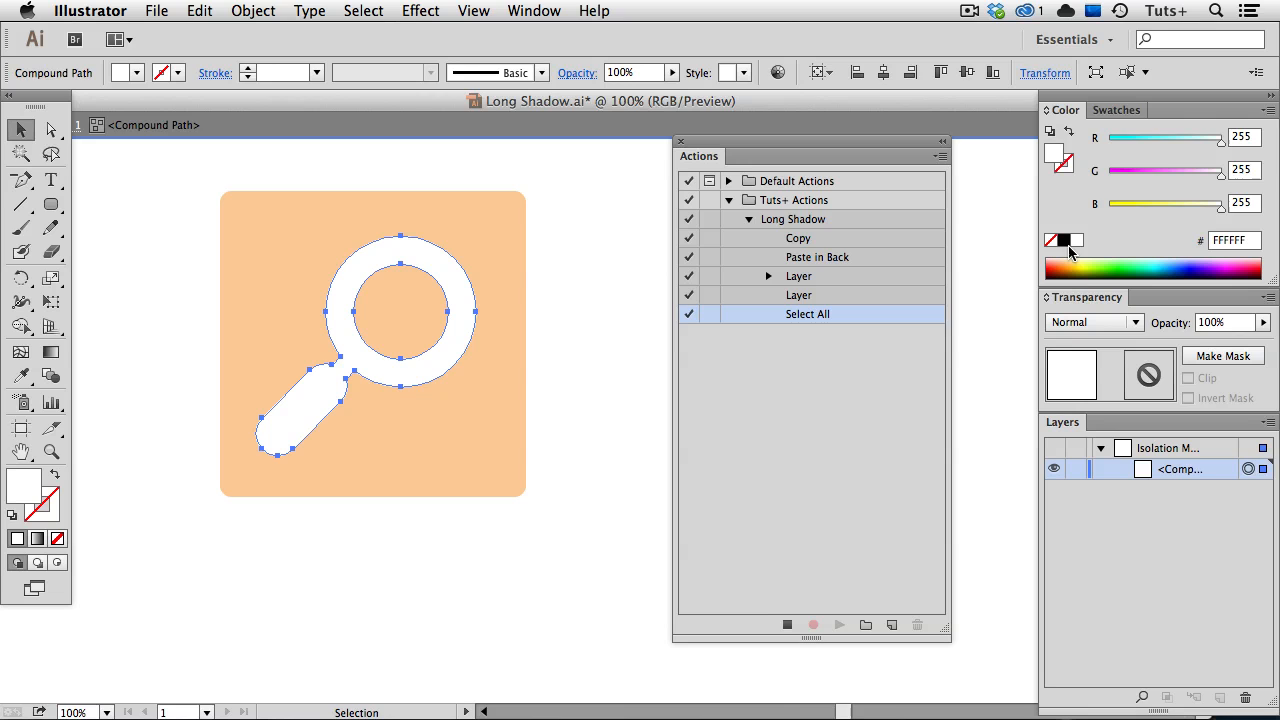
{"action": "left_click", "coordinate": [840, 624]}
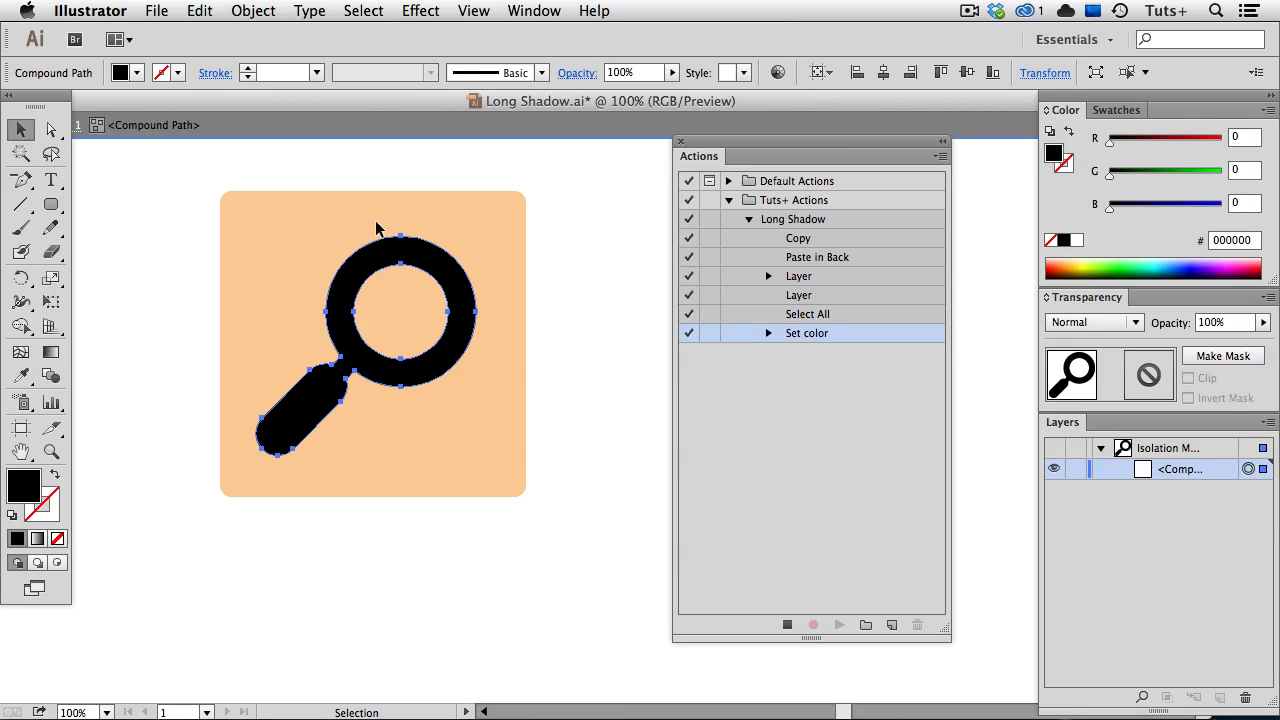
{"action": "left_click", "coordinate": [200, 12]}
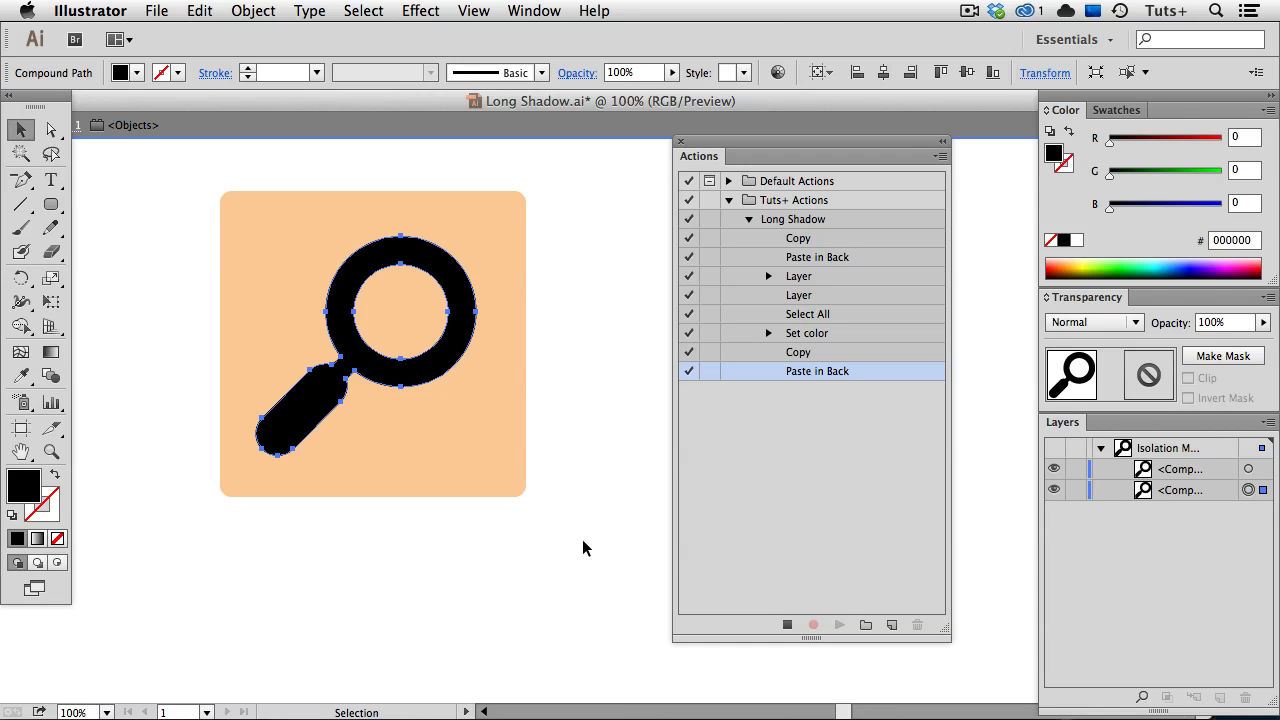
Step: Move the black copy 200 pt right and 200 pt down, then review the recorded Move values
{"action": "left_click", "coordinate": [252, 10]}
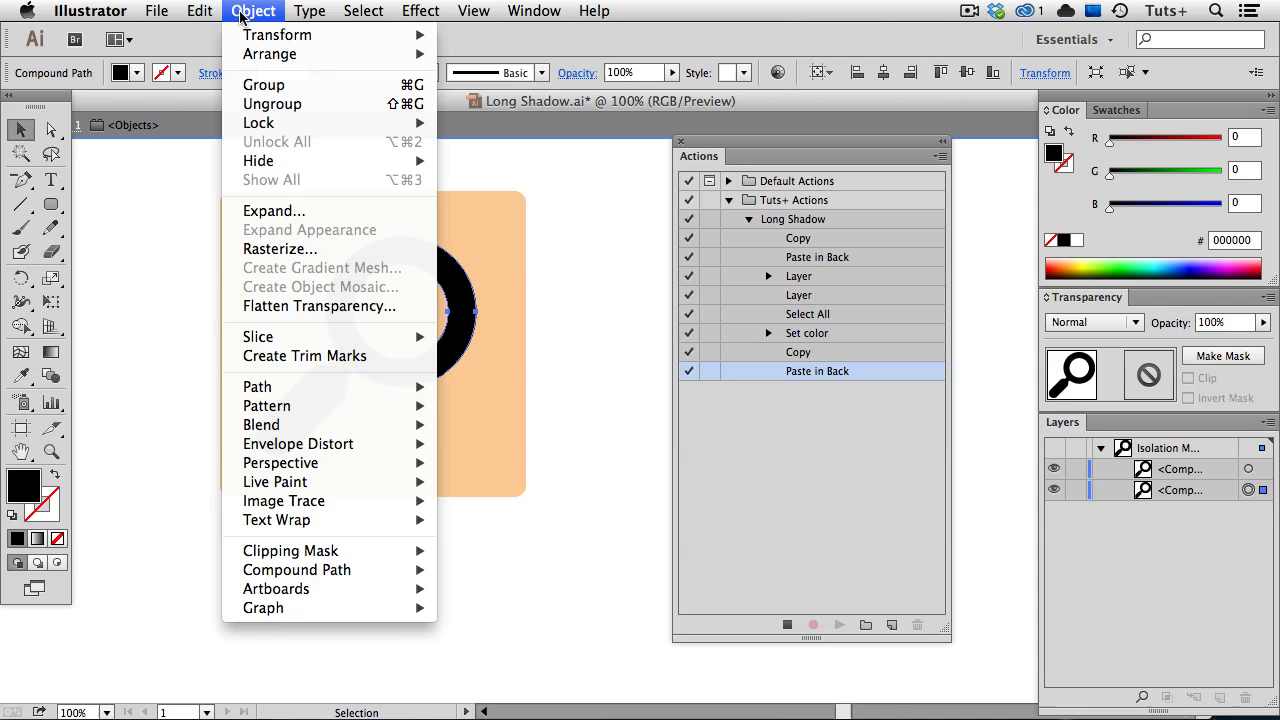
{"action": "mouse_move", "coordinate": [276, 34]}
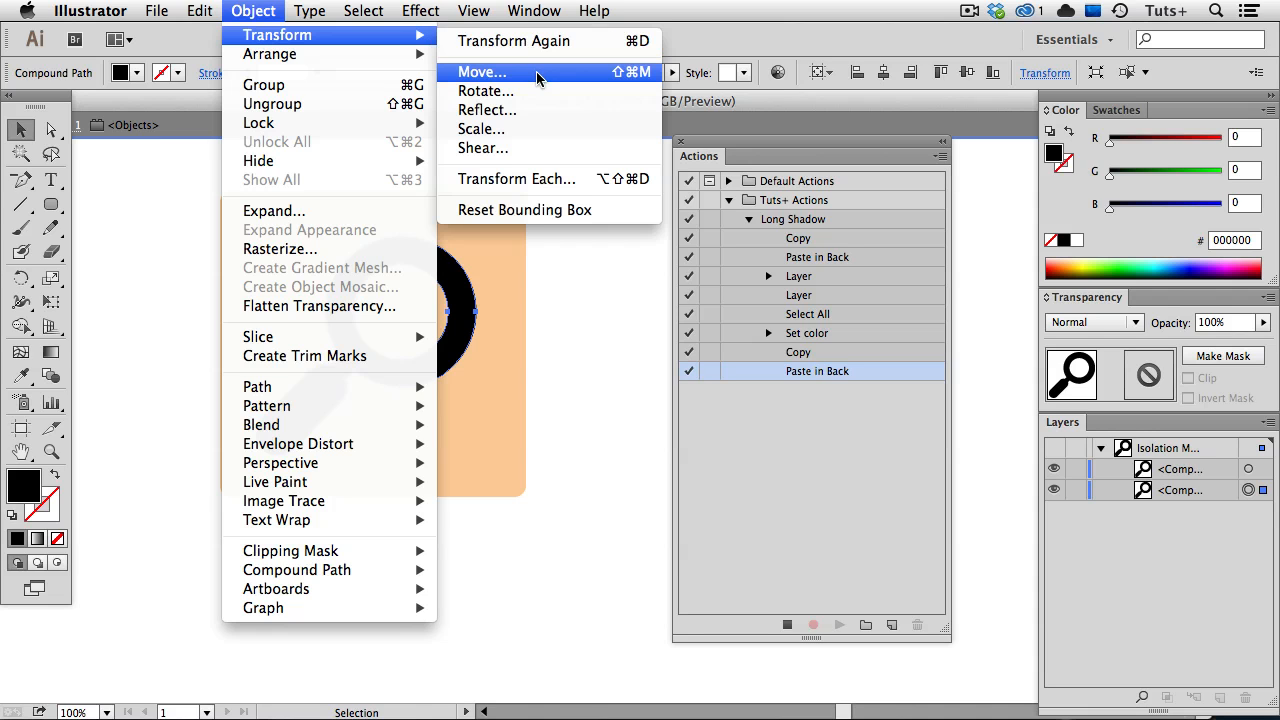
{"action": "left_click", "coordinate": [480, 72]}
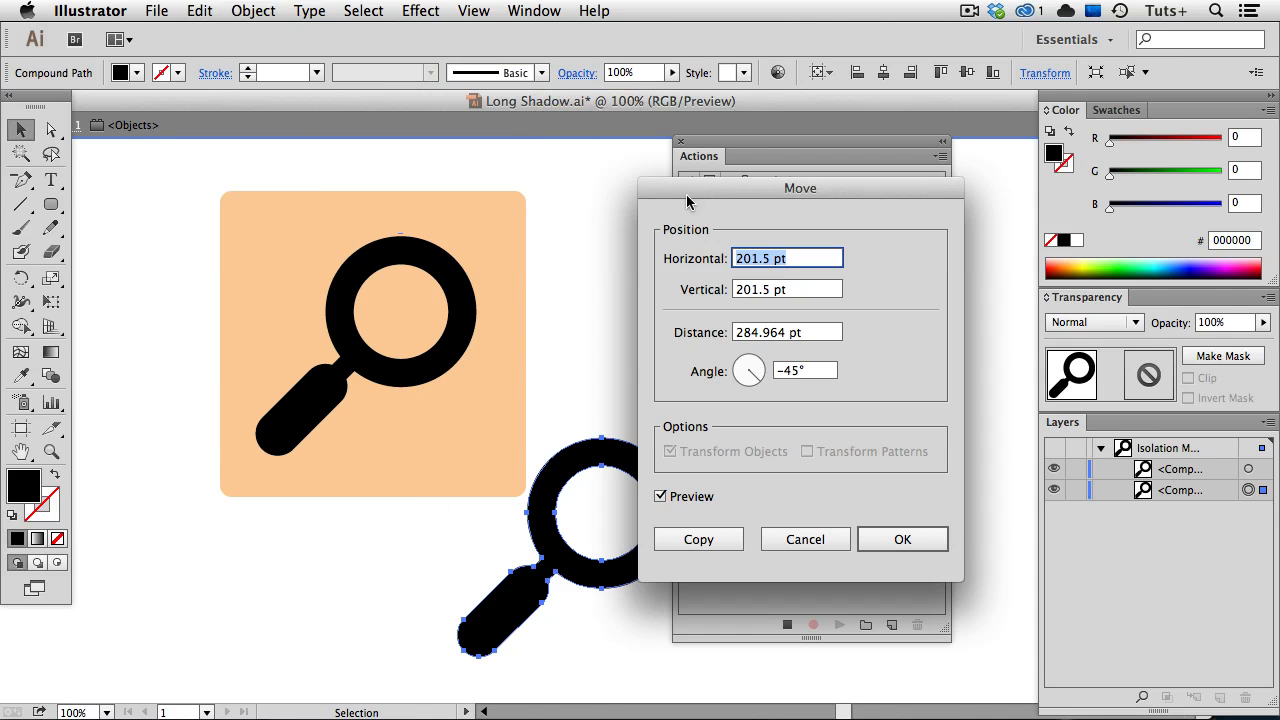
{"action": "left_click_drag", "start_coordinate": [800, 188], "coordinate": [910, 224]}
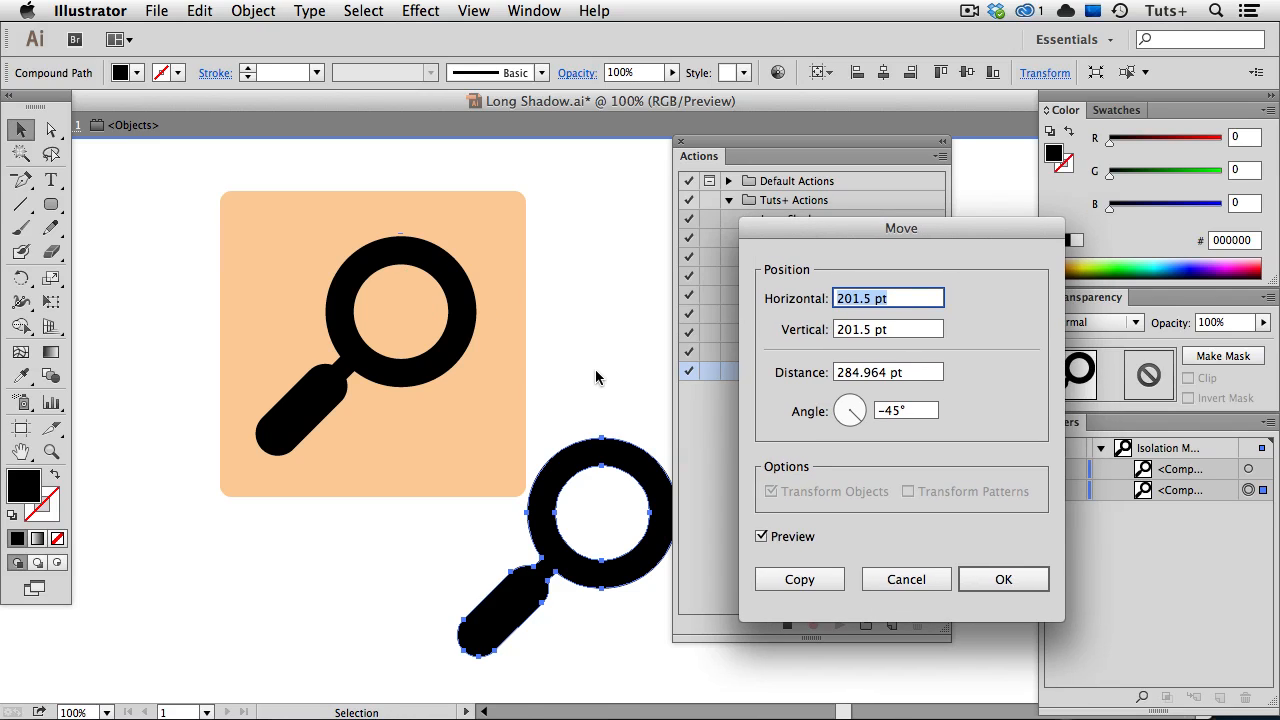
{"action": "type", "text": "2"}
{"action": "left_click", "coordinate": [888, 330]}
{"action": "type", "text": "200"}
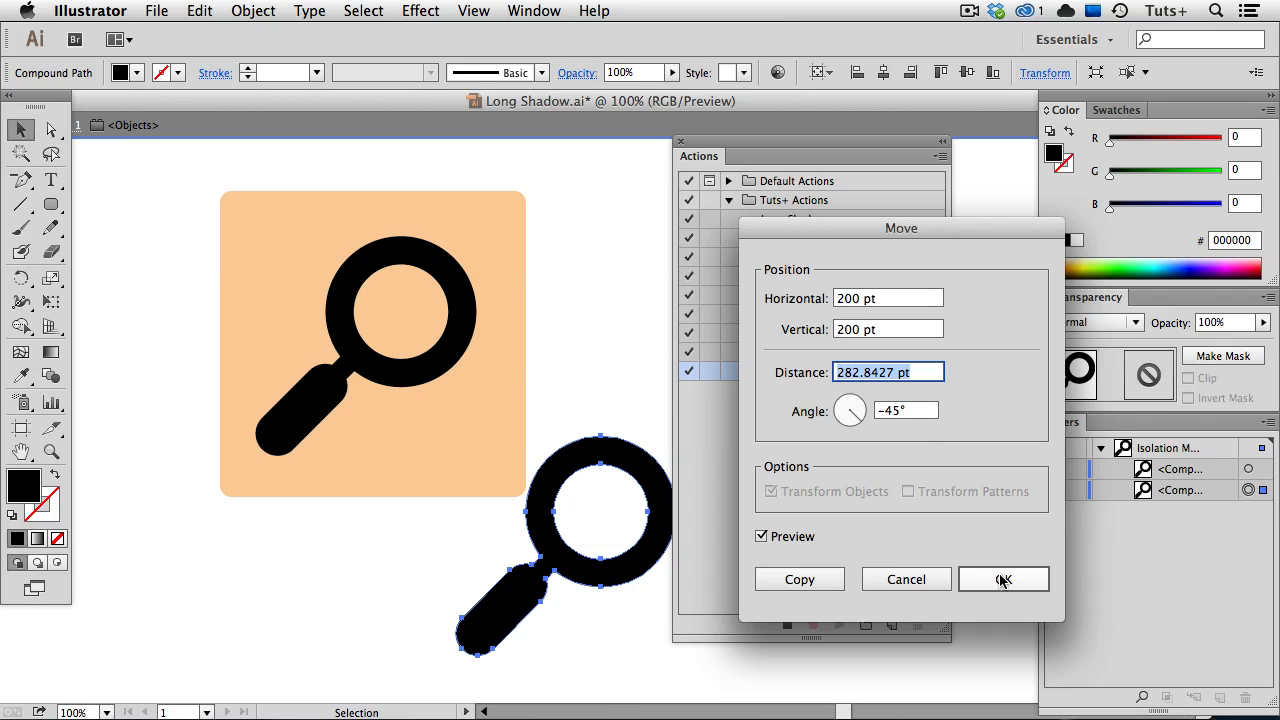
{"action": "left_click", "coordinate": [1004, 580]}
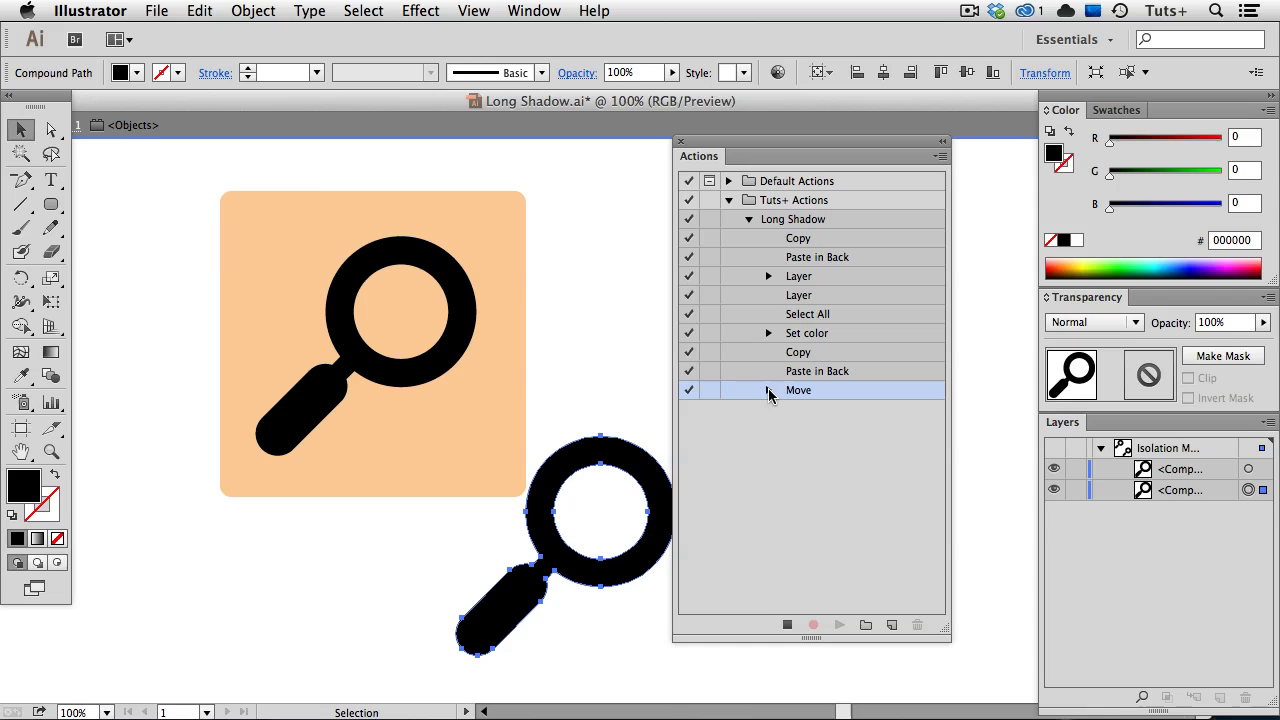
{"action": "left_click", "coordinate": [768, 390]}
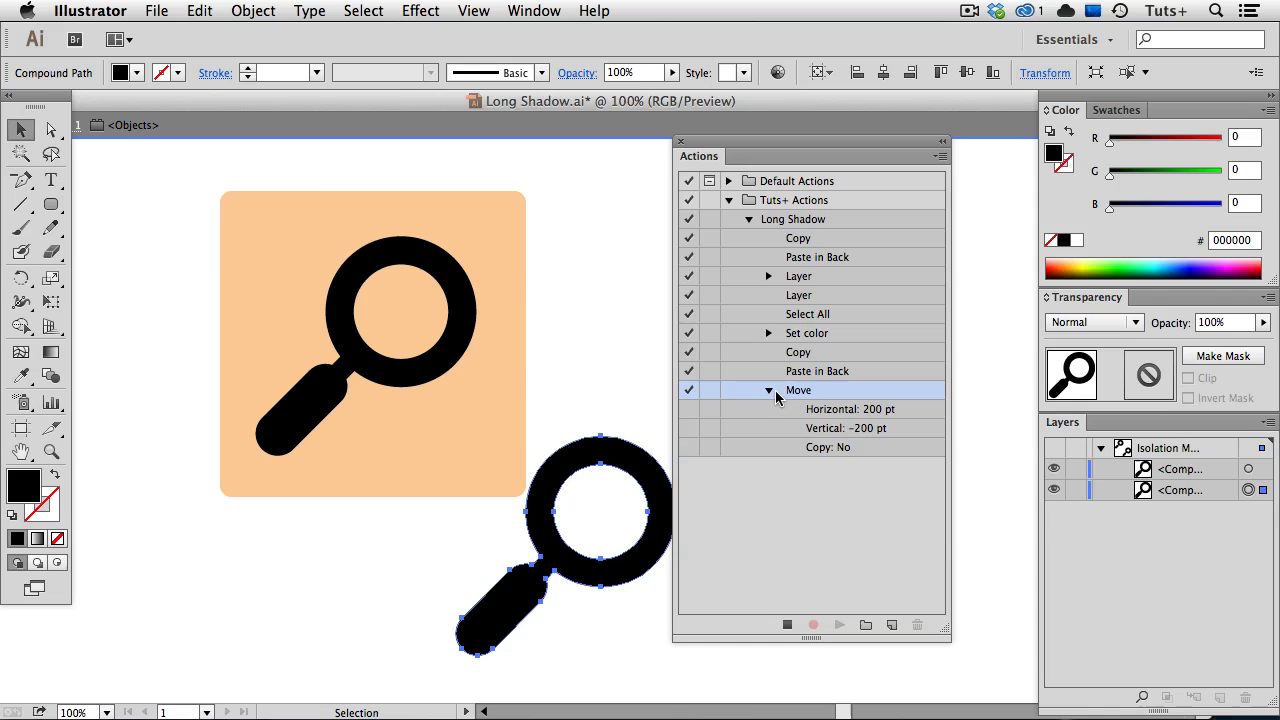
{"action": "mouse_move", "coordinate": [710, 396]}
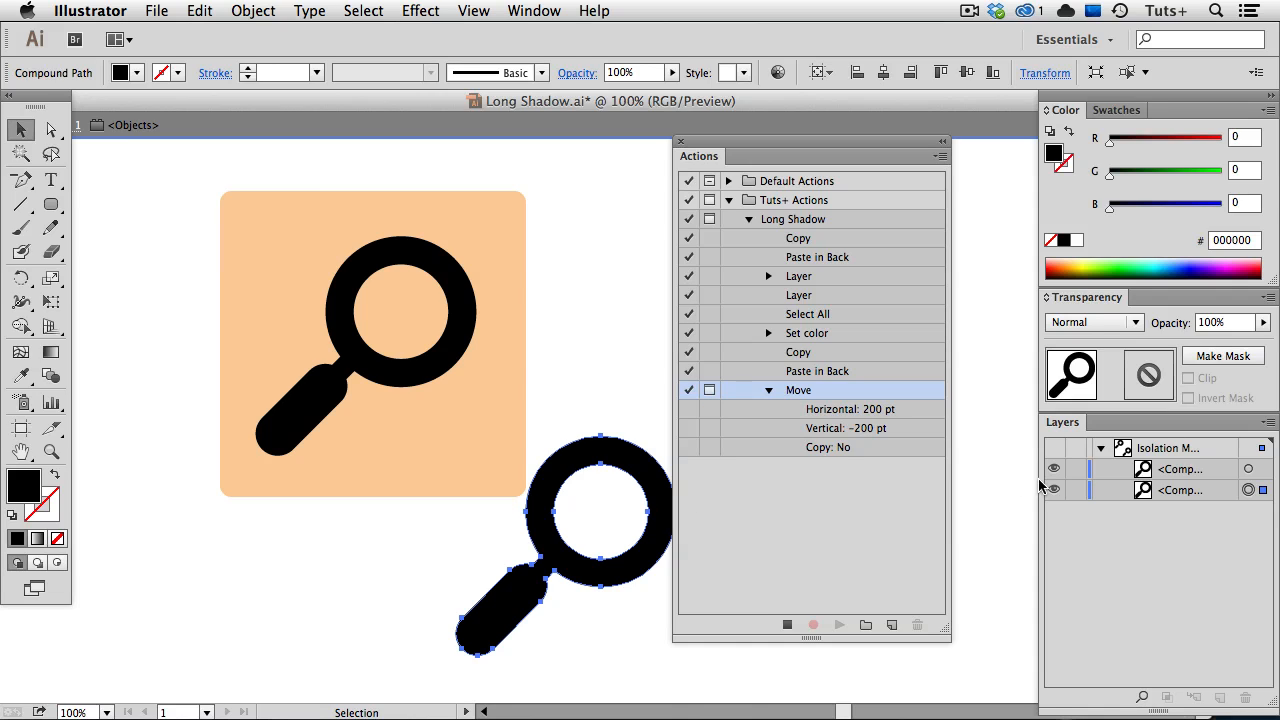
Step: Set the offset copy's opacity to 0%, select all and make a blend with the icon
{"action": "left_click", "coordinate": [1210, 322]}
{"action": "type", "text": "0"}
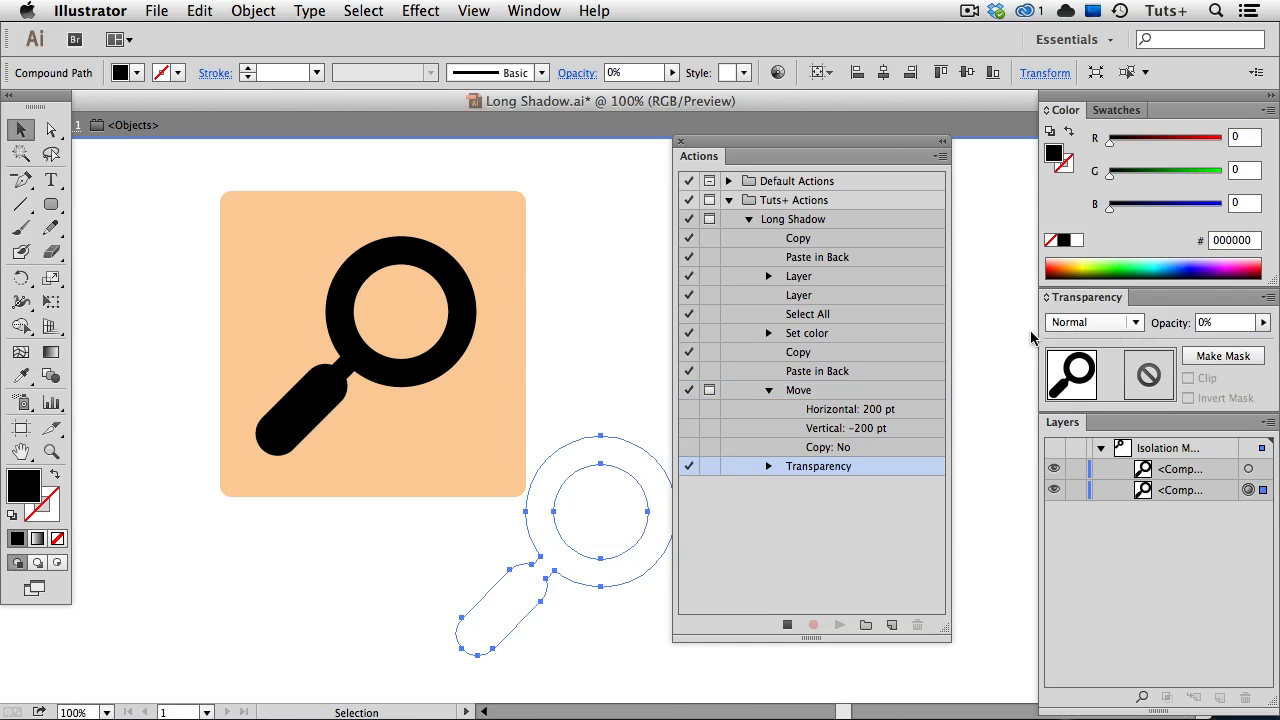
{"action": "left_click", "coordinate": [364, 12]}
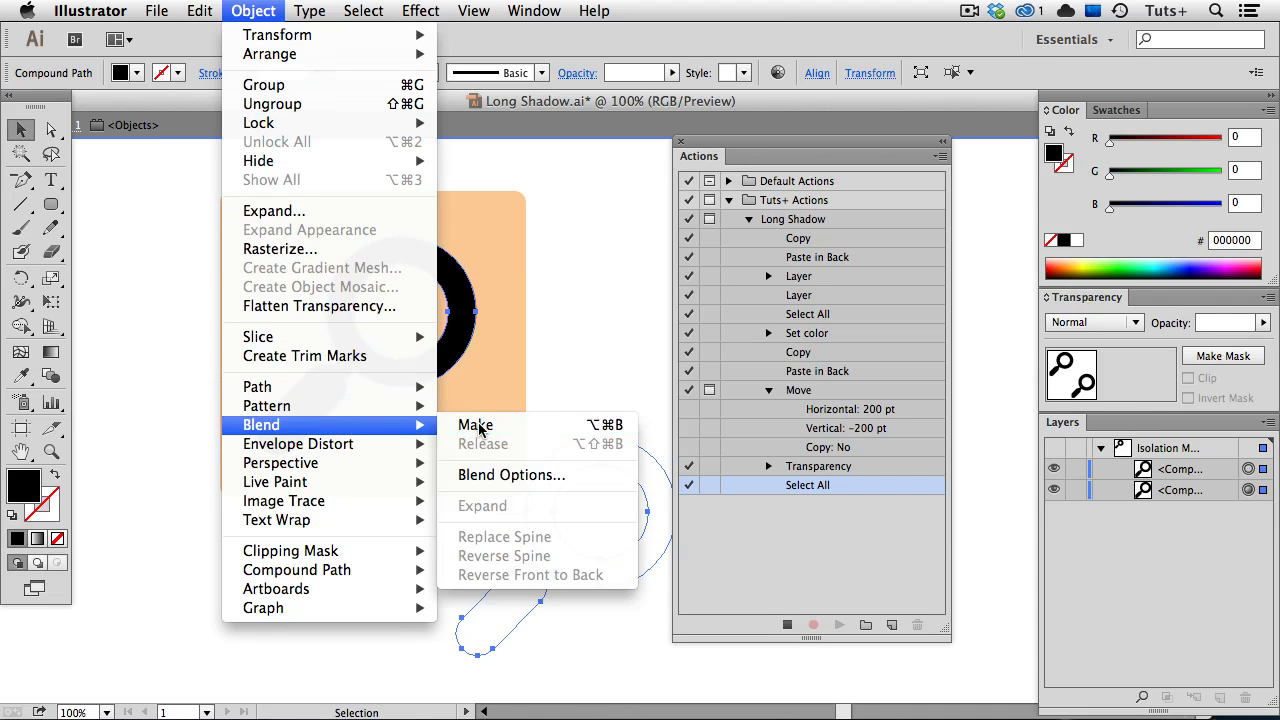
{"action": "left_click", "coordinate": [476, 424]}
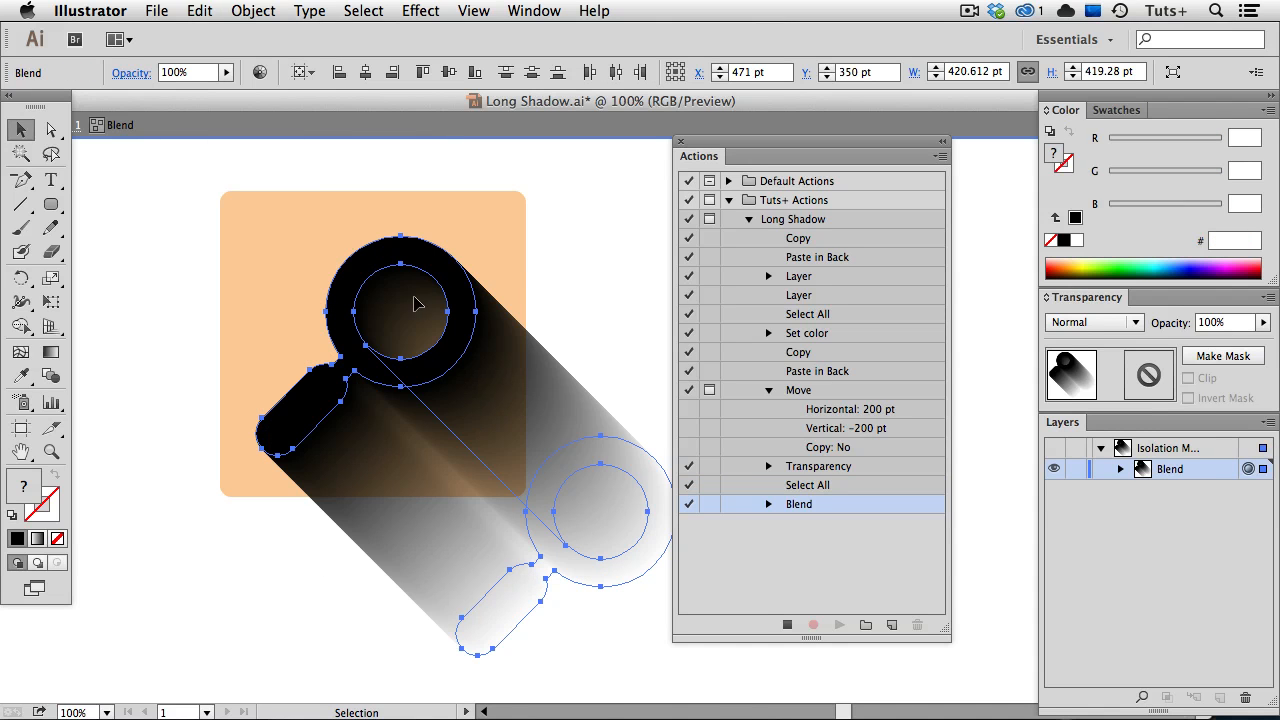
Step: Set the blend spacing to Specified Distance 1 pt
{"action": "left_click", "coordinate": [252, 12]}
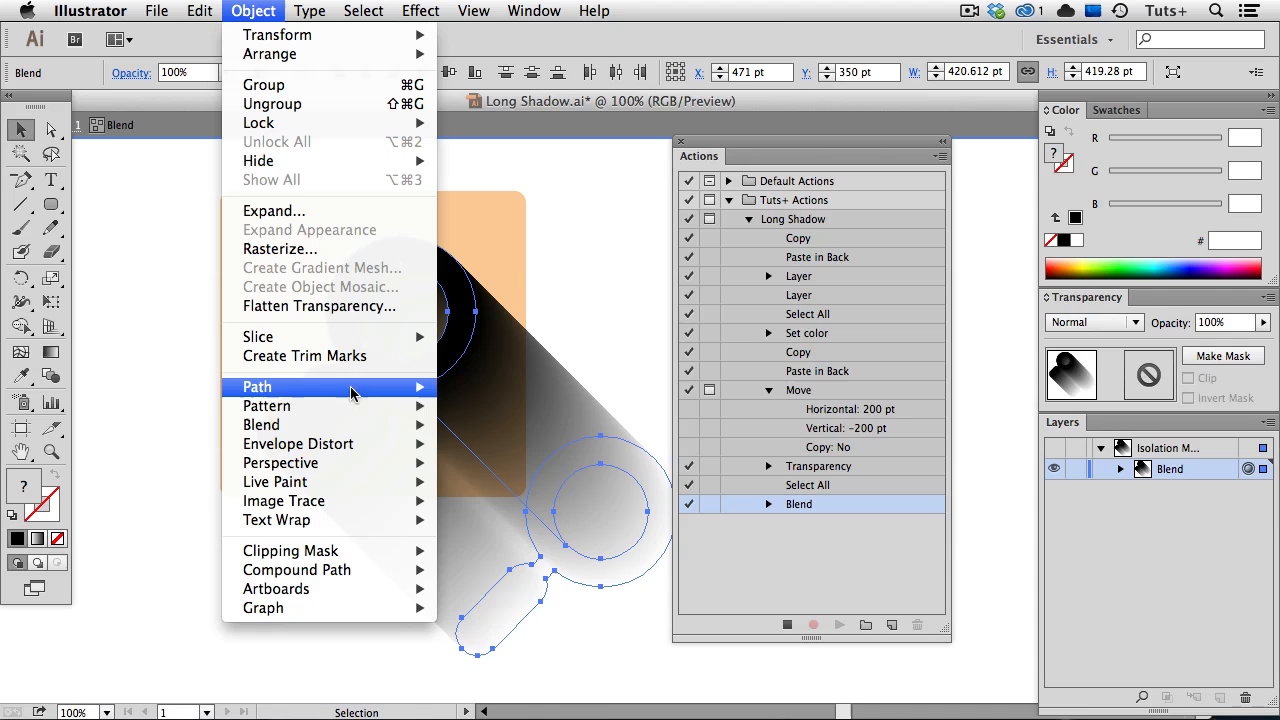
{"action": "left_click", "coordinate": [500, 478]}
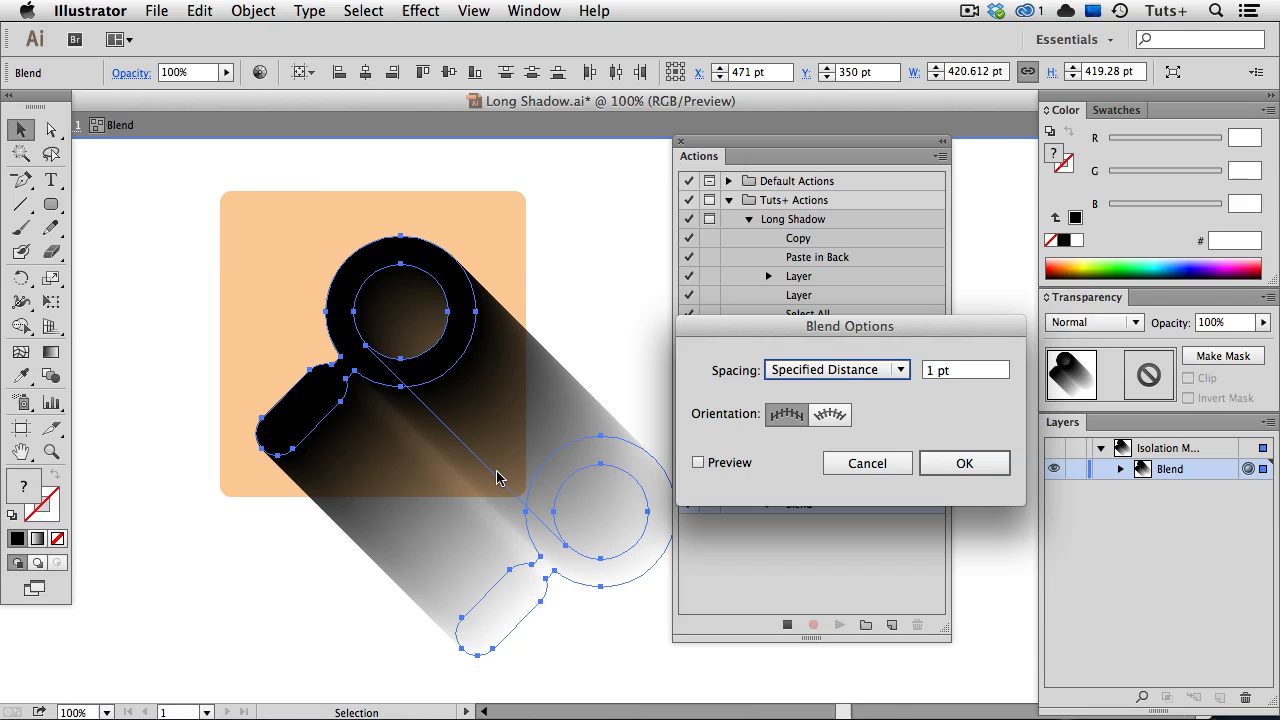
{"action": "mouse_move", "coordinate": [896, 496]}
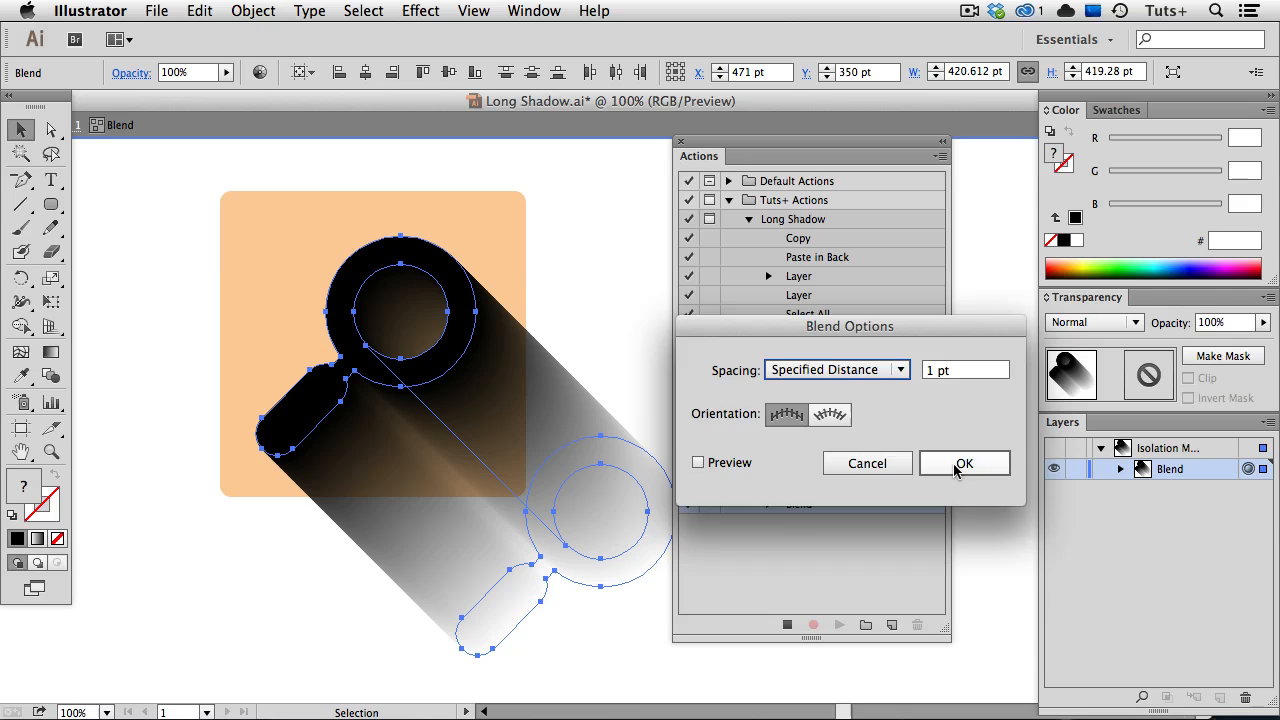
{"action": "left_click", "coordinate": [964, 464]}
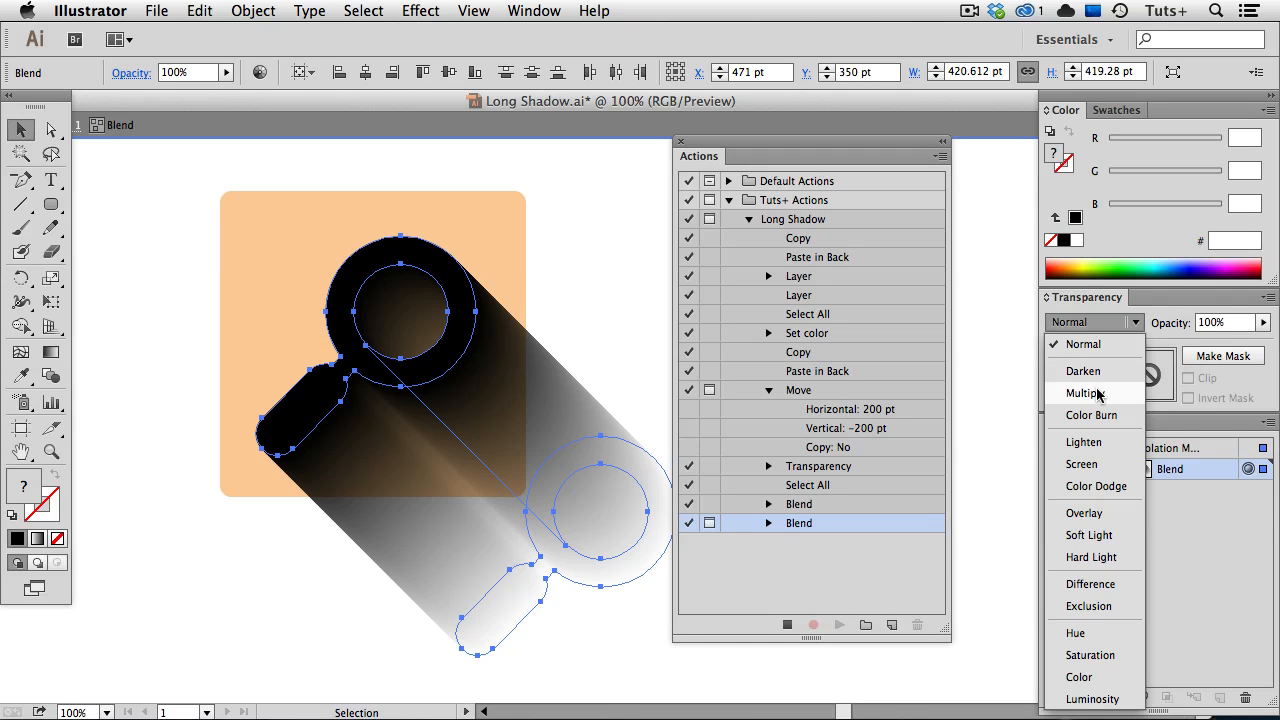
Step: Set the shadow blend's mode to Multiply in the Transparency panel
{"action": "left_click", "coordinate": [1084, 392]}
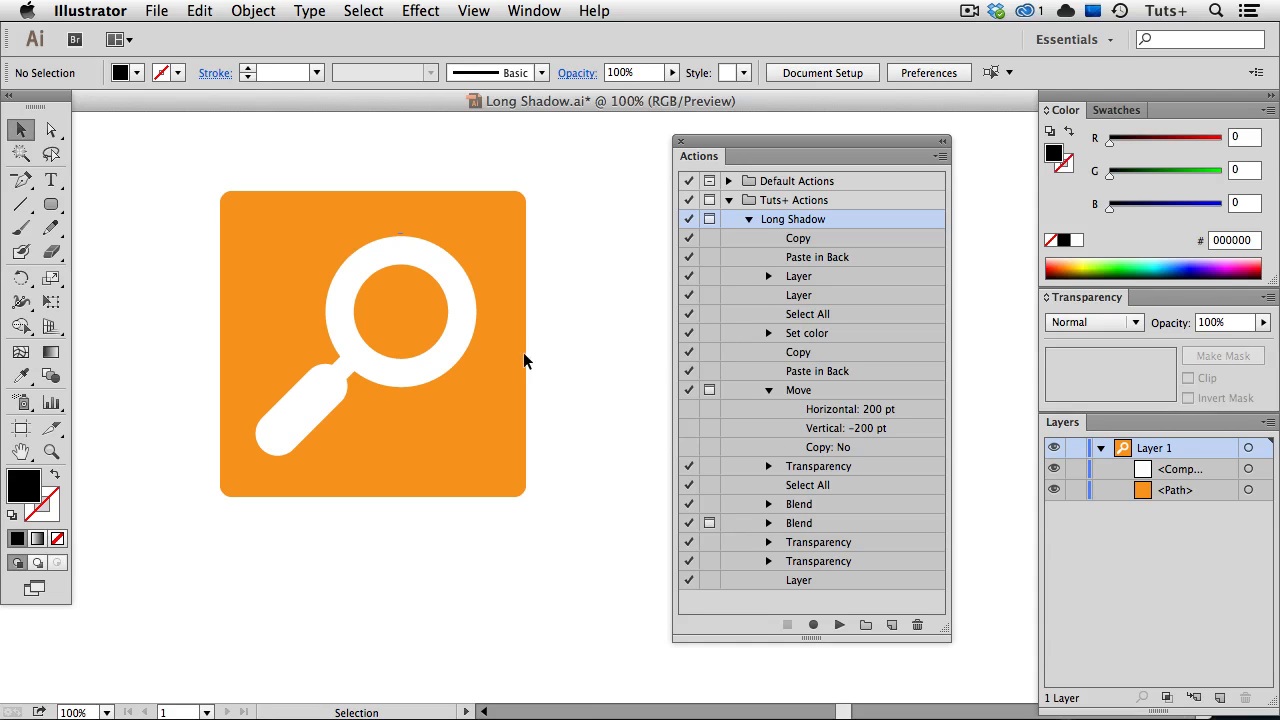
Step: Select the white icon and play the Long Shadow action, accepting the 200 pt move and 1 pt blend spacing
{"action": "left_click", "coordinate": [400, 300]}
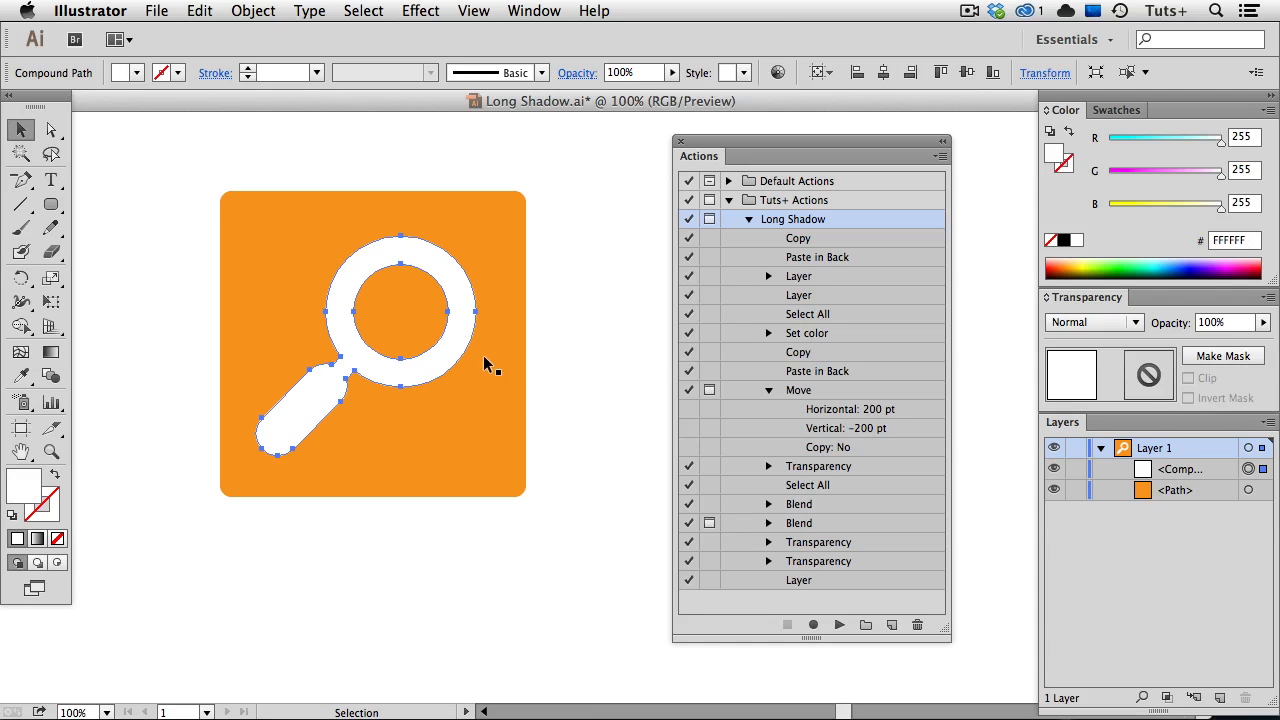
{"action": "left_click", "coordinate": [840, 624]}
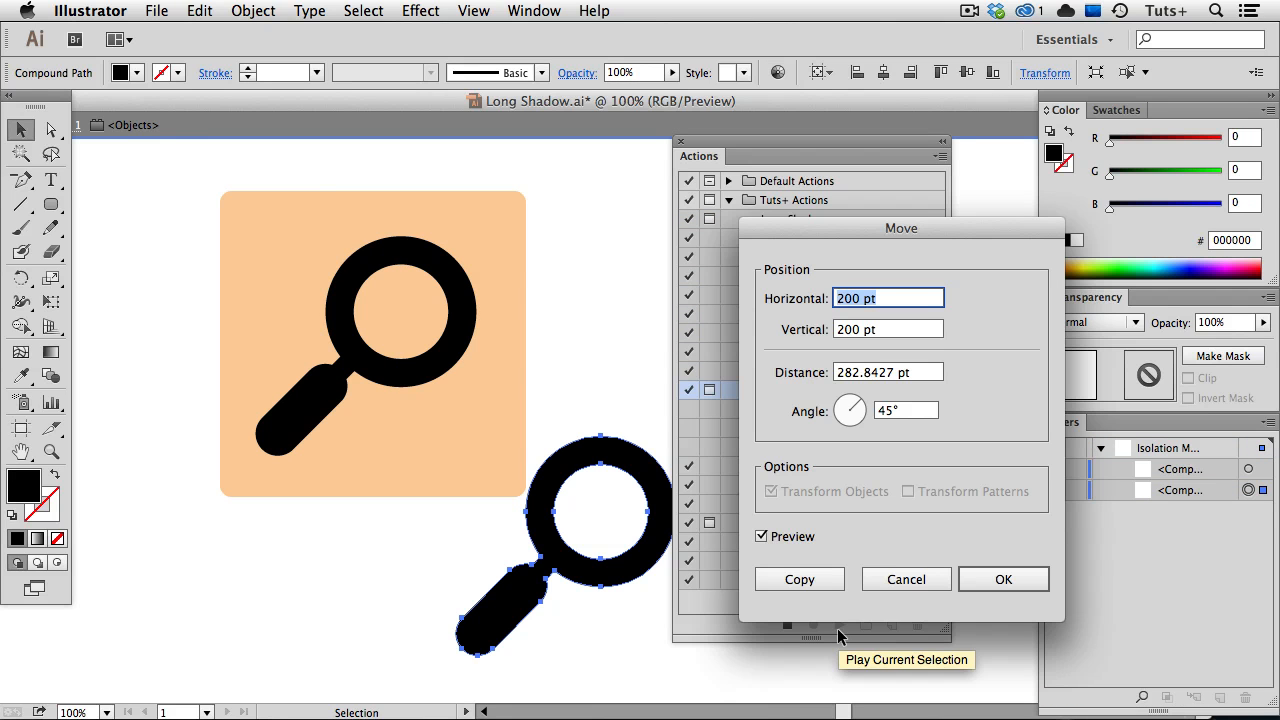
{"action": "mouse_move", "coordinate": [720, 382]}
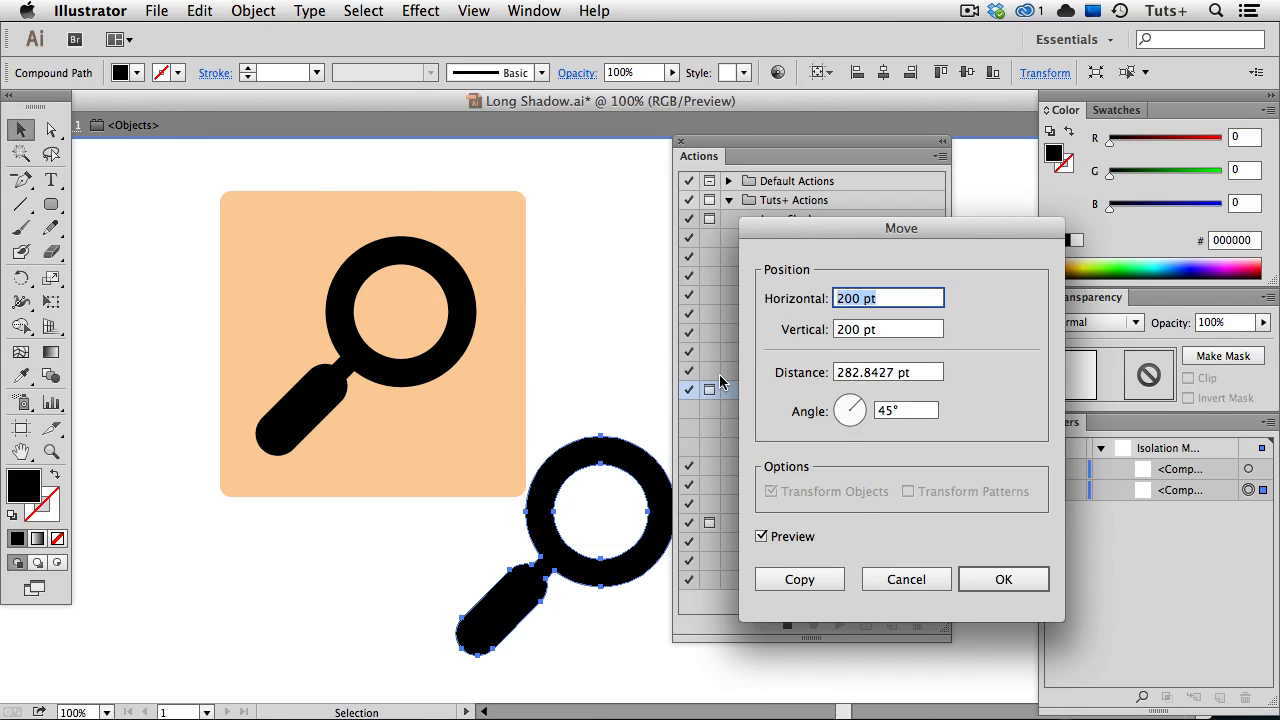
{"action": "mouse_move", "coordinate": [806, 402]}
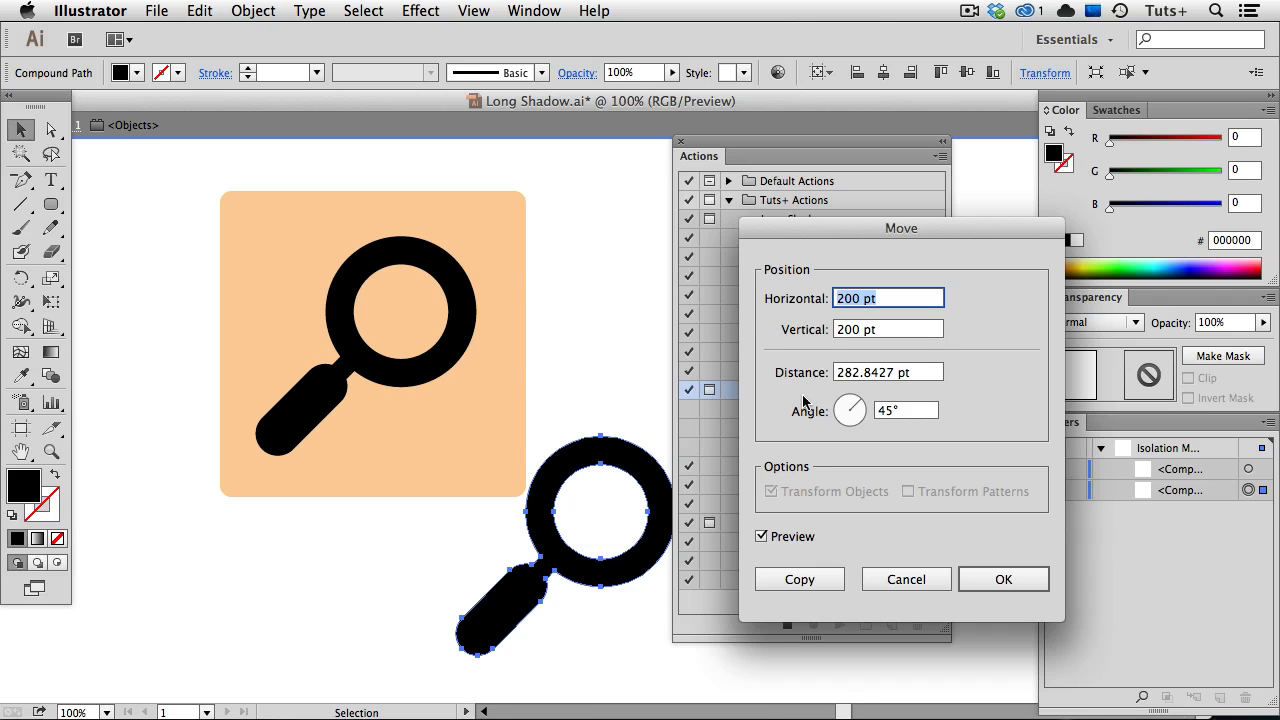
{"action": "mouse_move", "coordinate": [1004, 580]}
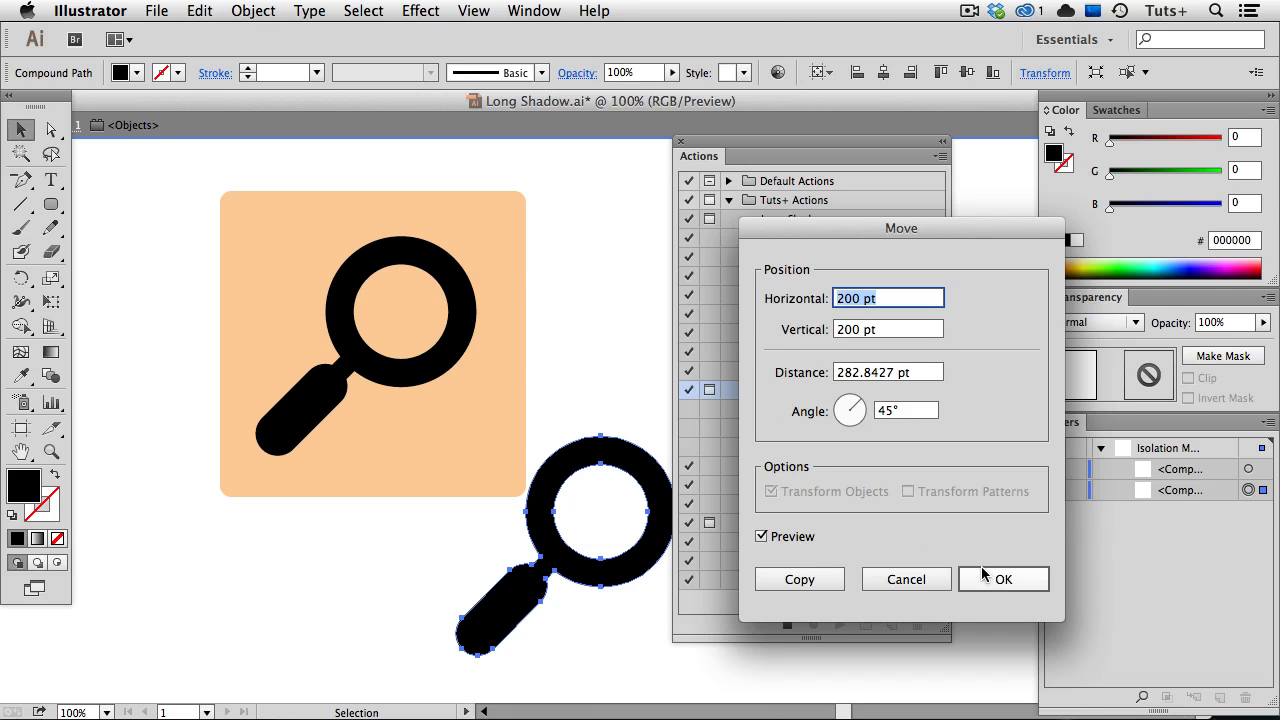
{"action": "left_click", "coordinate": [1002, 580]}
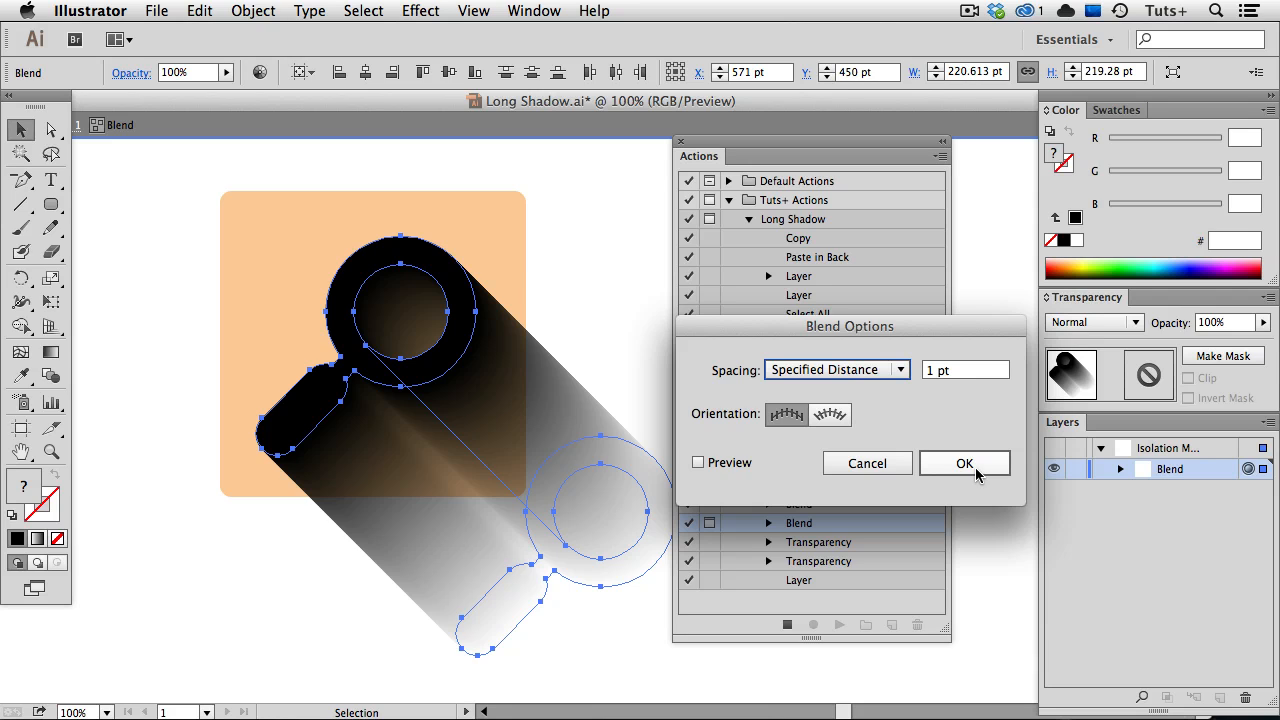
{"action": "left_click", "coordinate": [964, 464]}
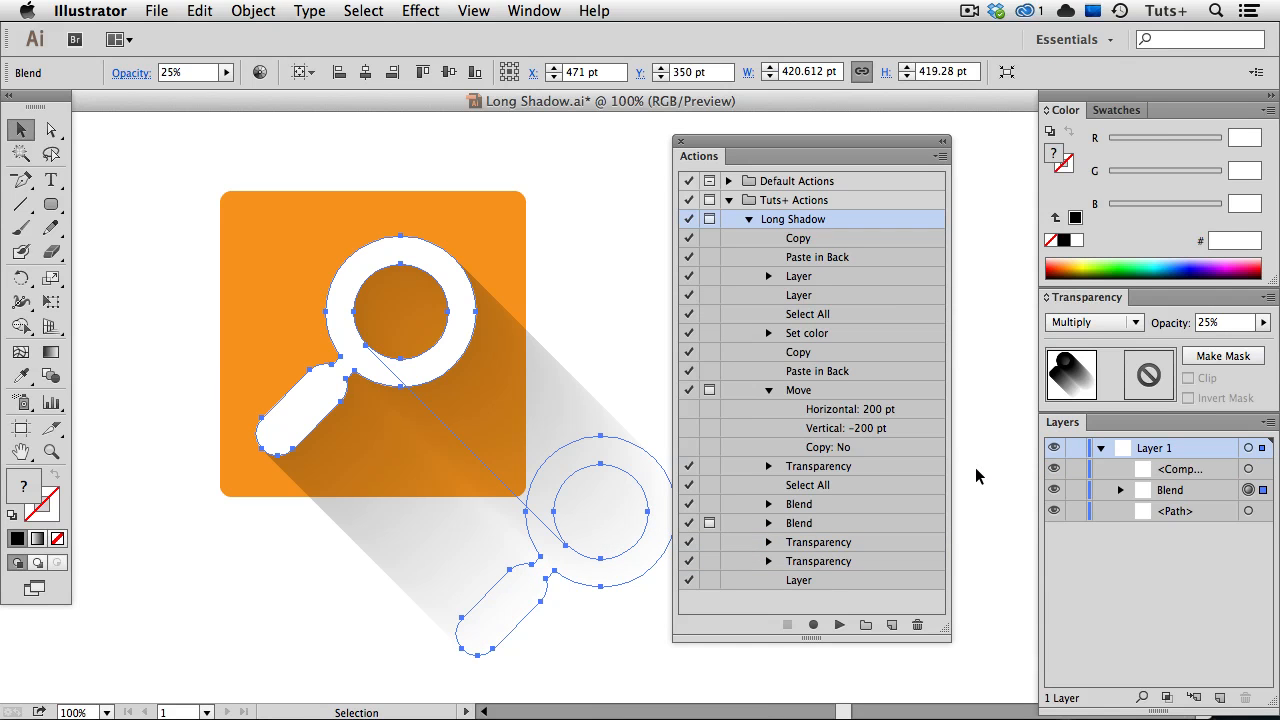